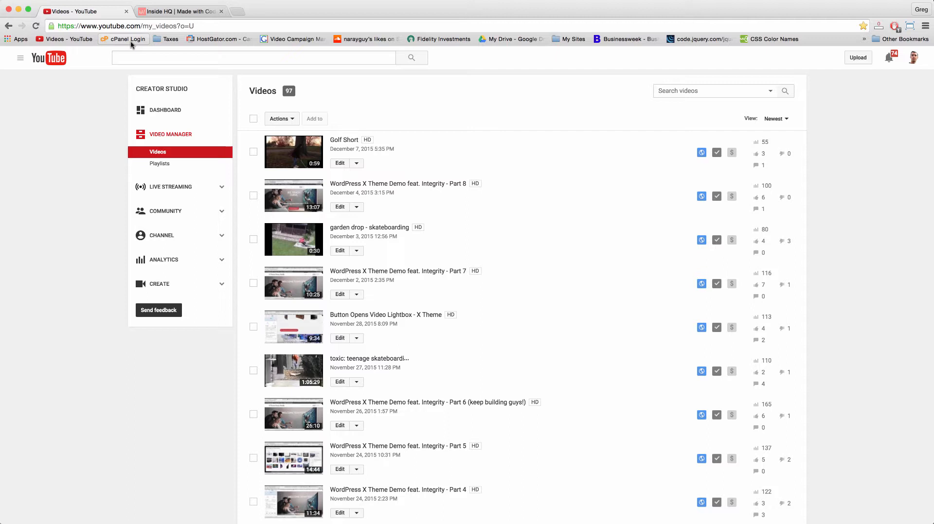
pyautogui.moveTo(204, 107)
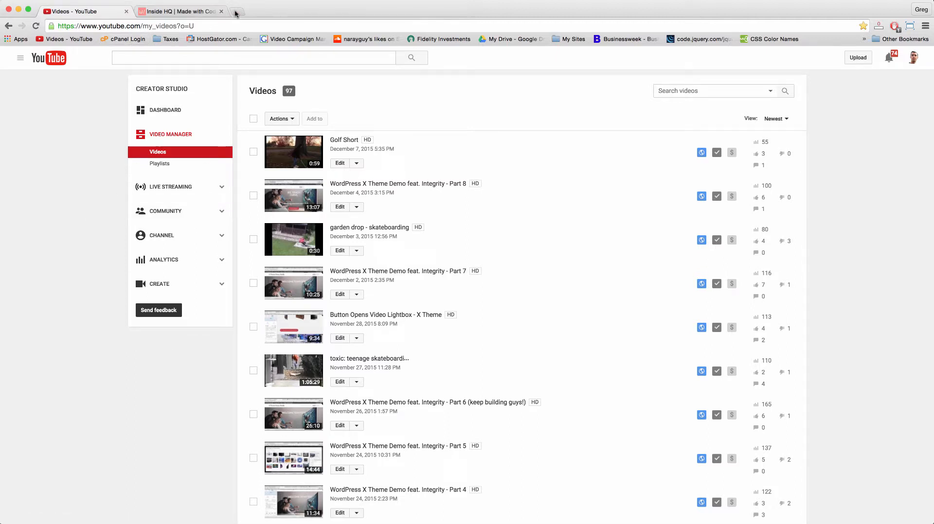
pyautogui.click(123, 39)
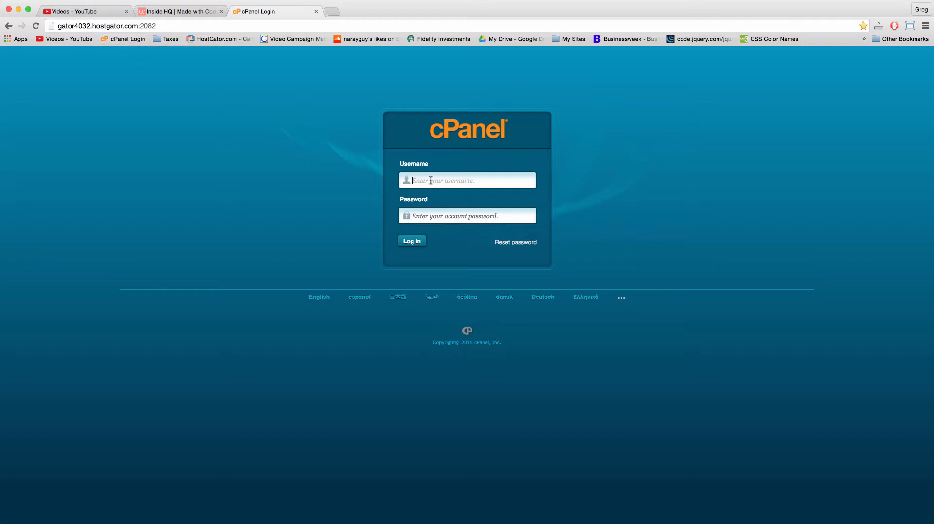
pyautogui.write('gnarayan')
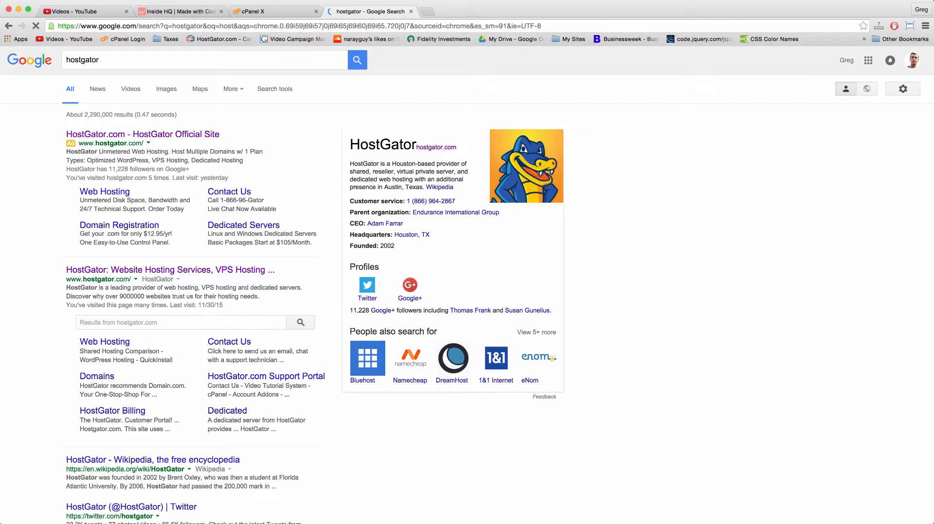
# Open the HostGator site's web hosting page, dismiss live chat, and view the Hatchling, Baby and Business plans
pyautogui.click(170, 270)
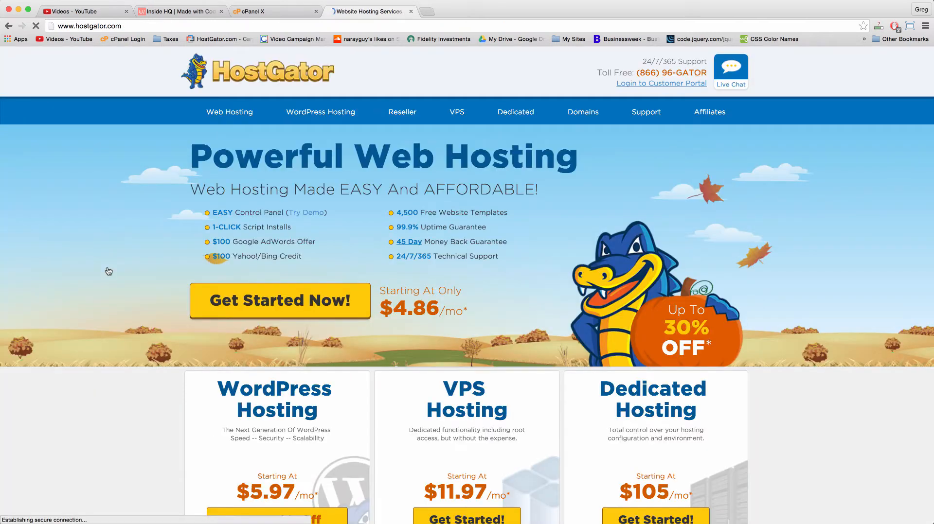
pyautogui.scroll(-3)
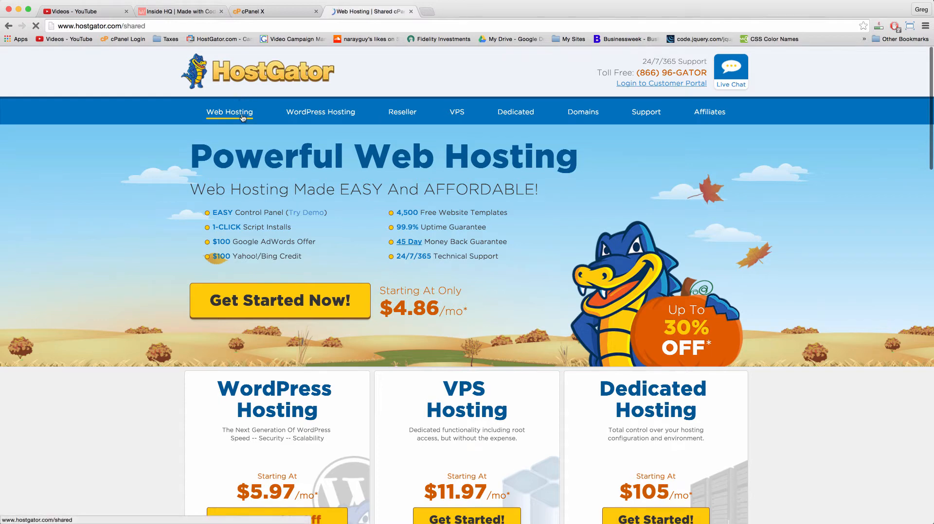
pyautogui.scroll(-3)
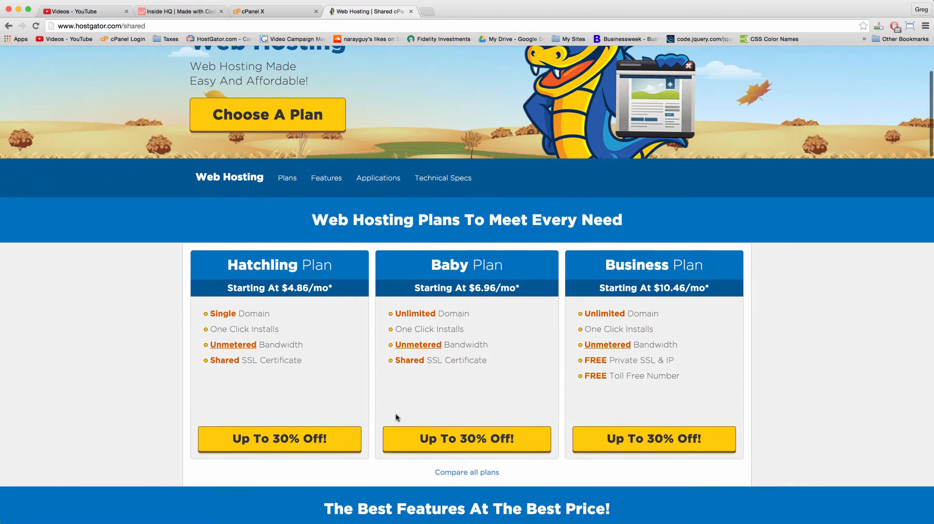
pyautogui.moveTo(393, 296)
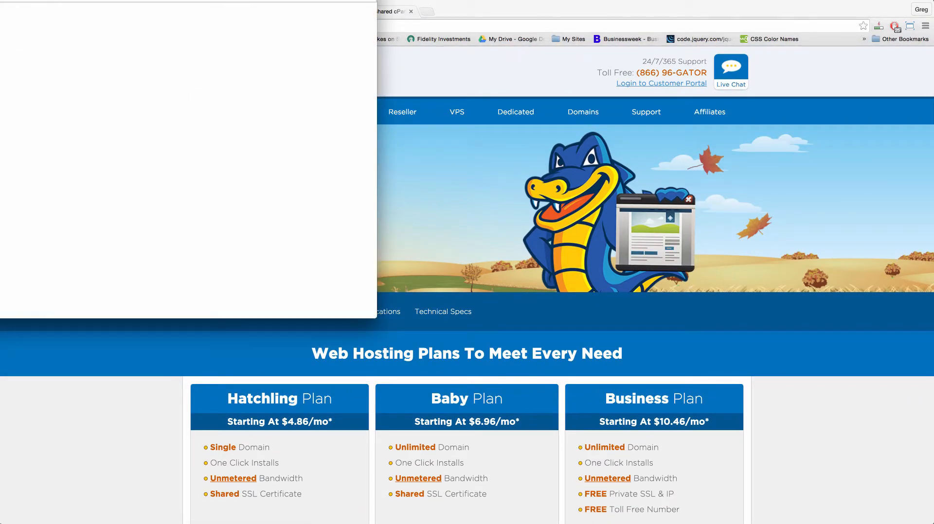
pyautogui.click(730, 71)
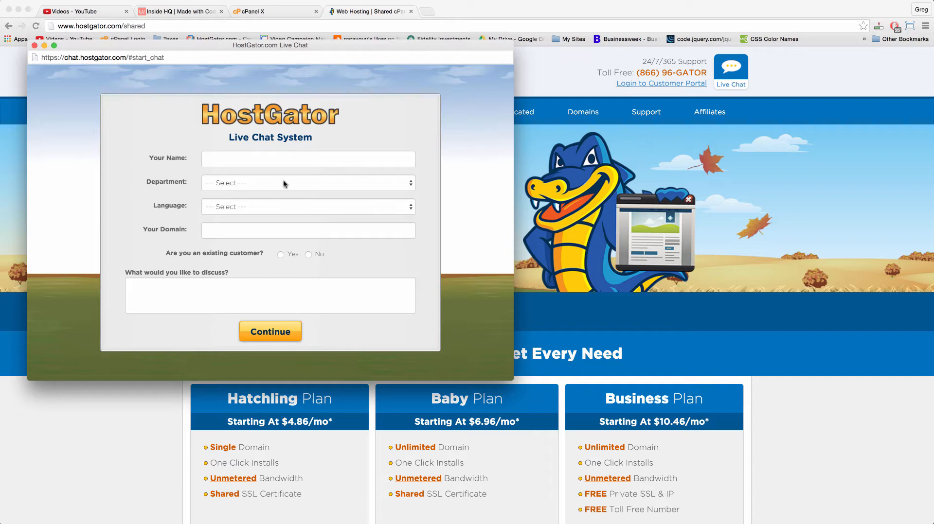
pyautogui.click(308, 183)
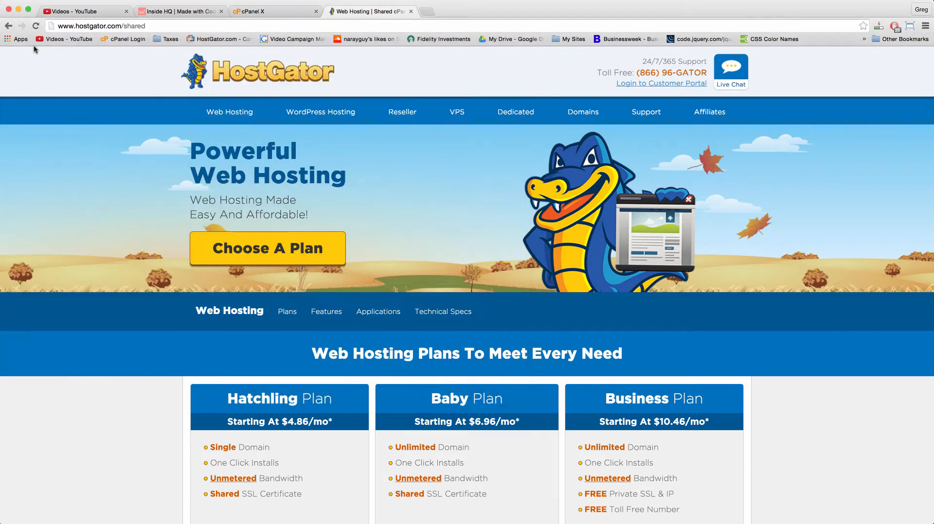
pyautogui.scroll(-3)
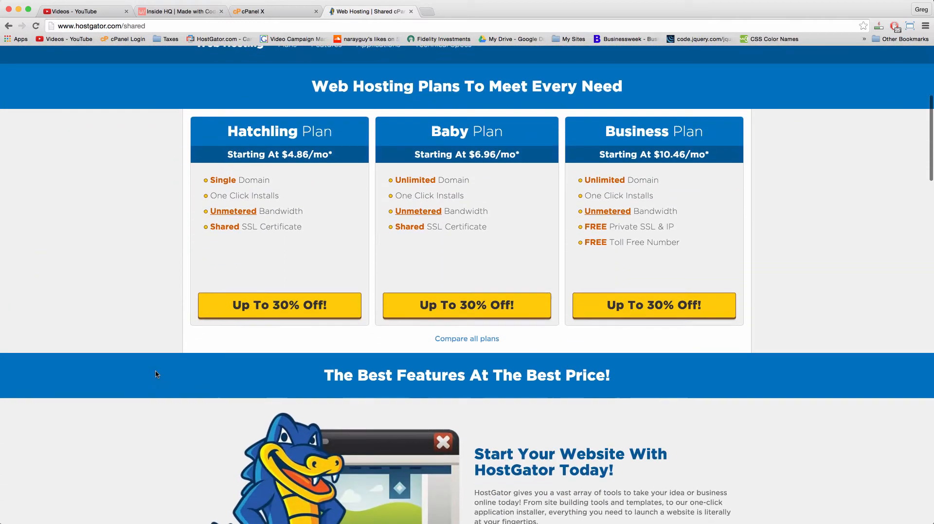
pyautogui.moveTo(458, 219)
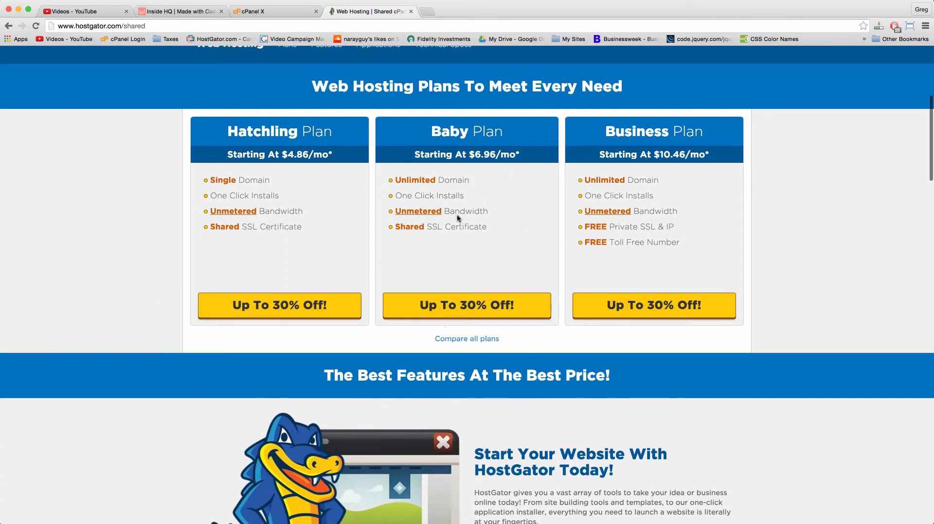
pyautogui.moveTo(340, 157)
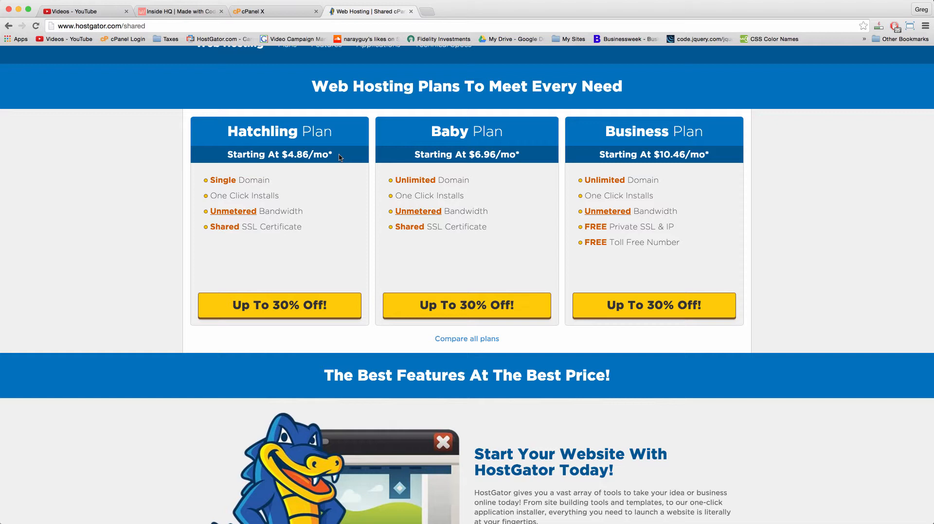
pyautogui.moveTo(252, 181)
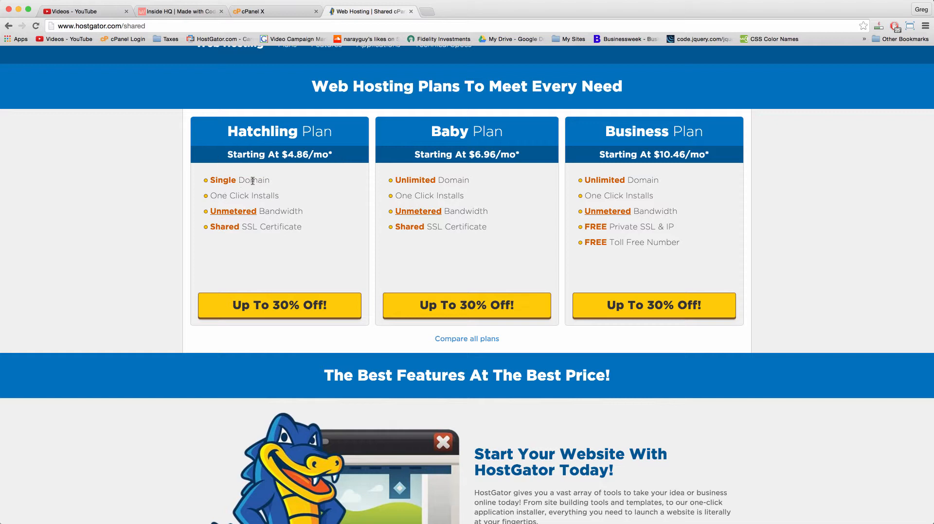
pyautogui.doubleClick(282, 211)
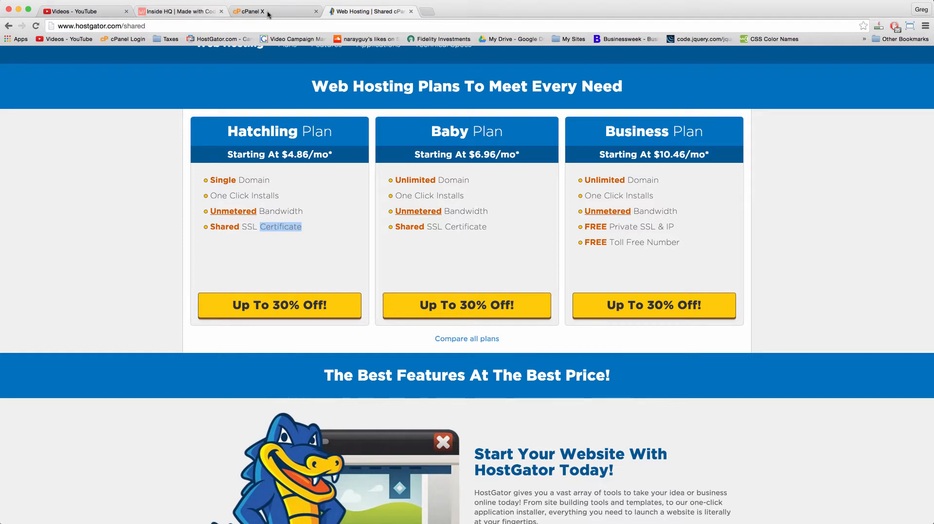
# Return to the cPanel tab and open Addon Domains from the Domains section
pyautogui.click(257, 11)
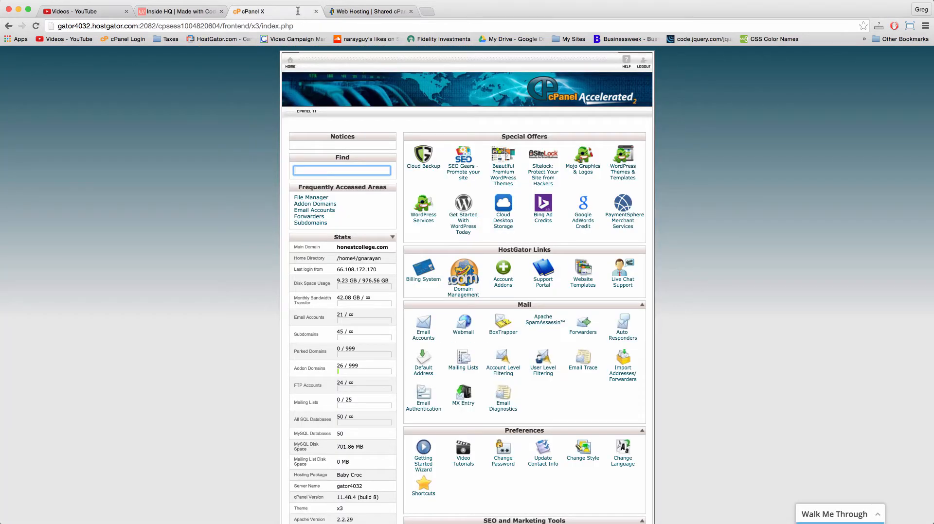
pyautogui.scroll(-3)
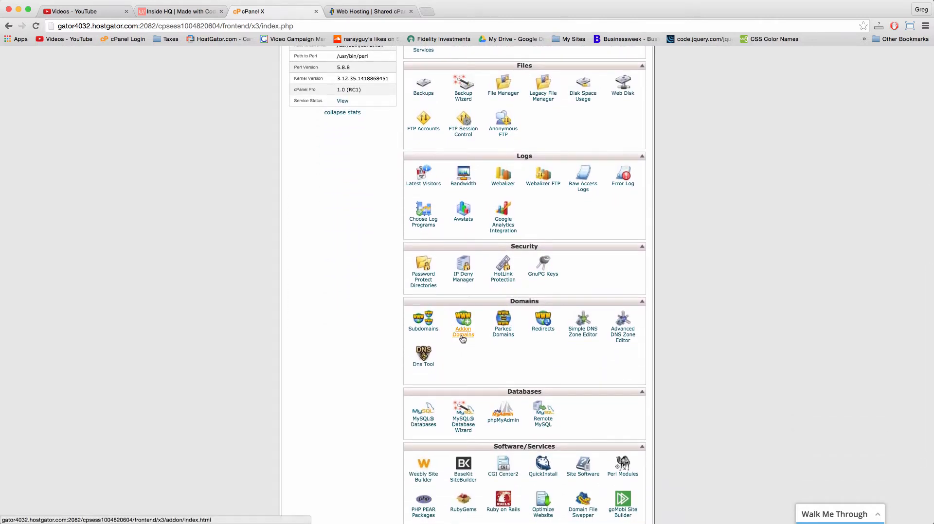
pyautogui.click(462, 326)
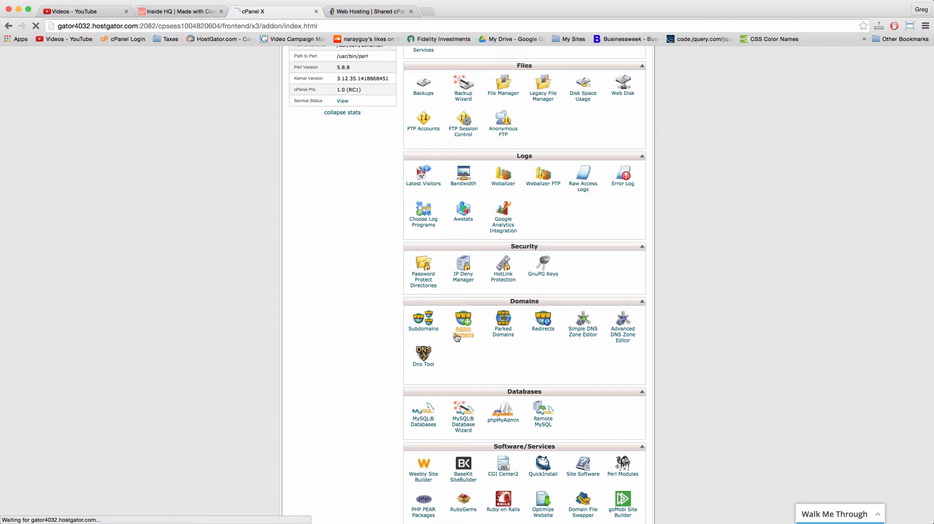
pyautogui.click(463, 325)
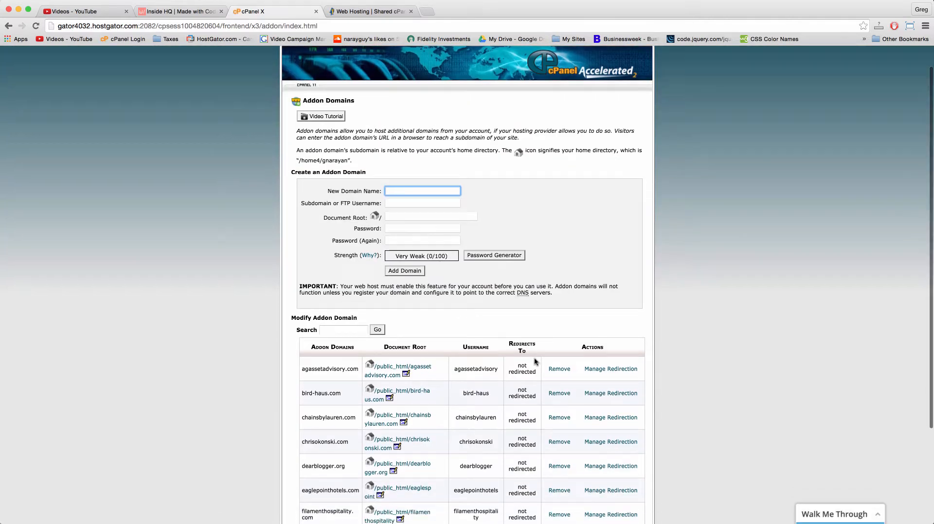
pyautogui.scroll(-3)
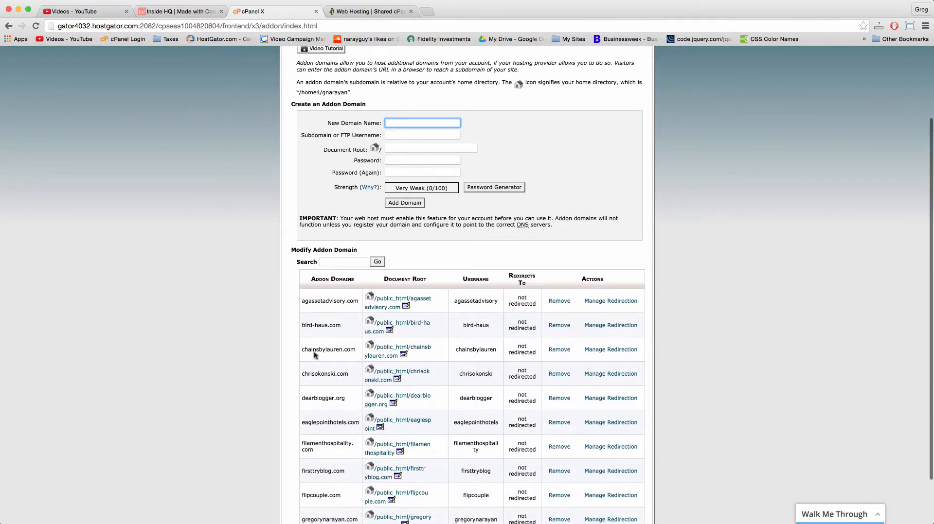
pyautogui.moveTo(325, 356)
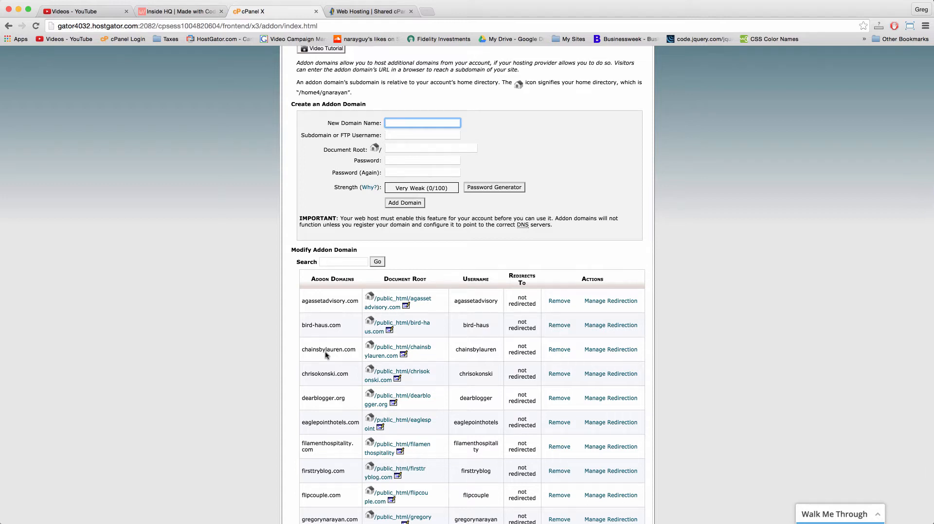
pyautogui.scroll(-3)
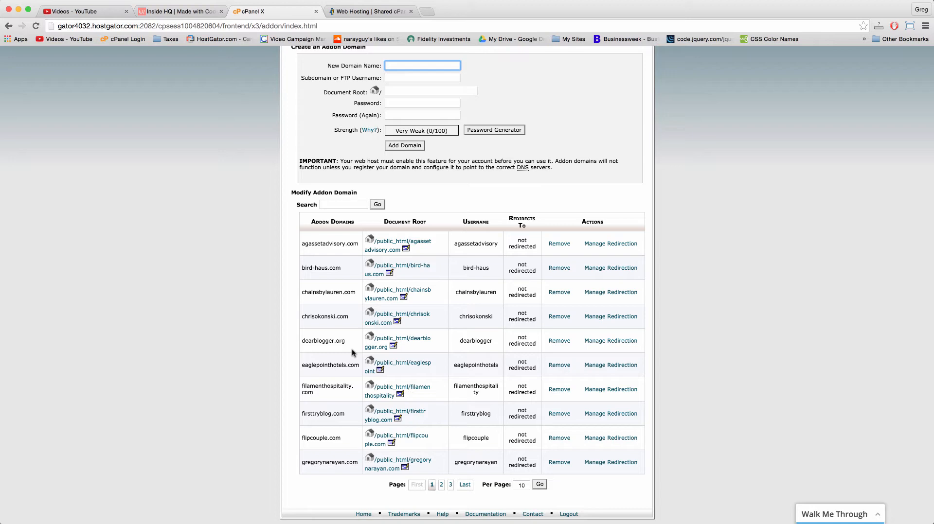
pyautogui.scroll(3)
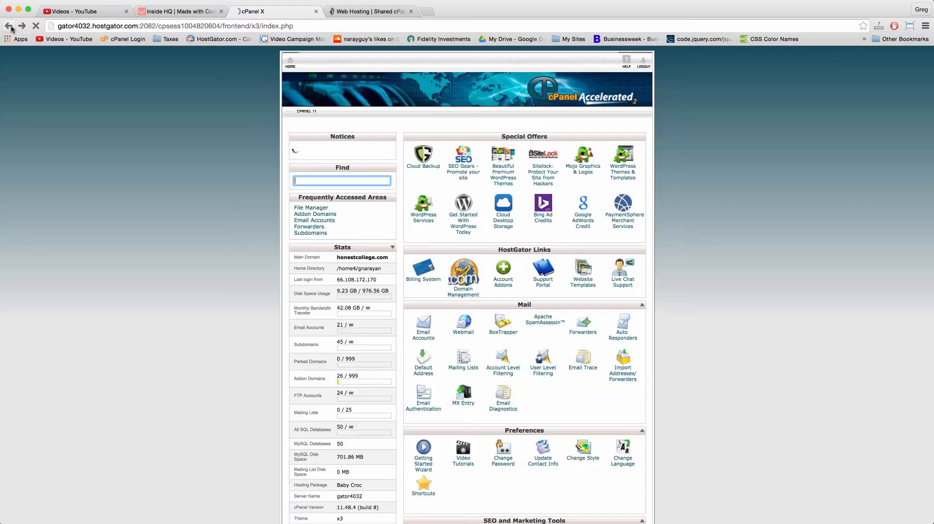
pyautogui.scroll(-3)
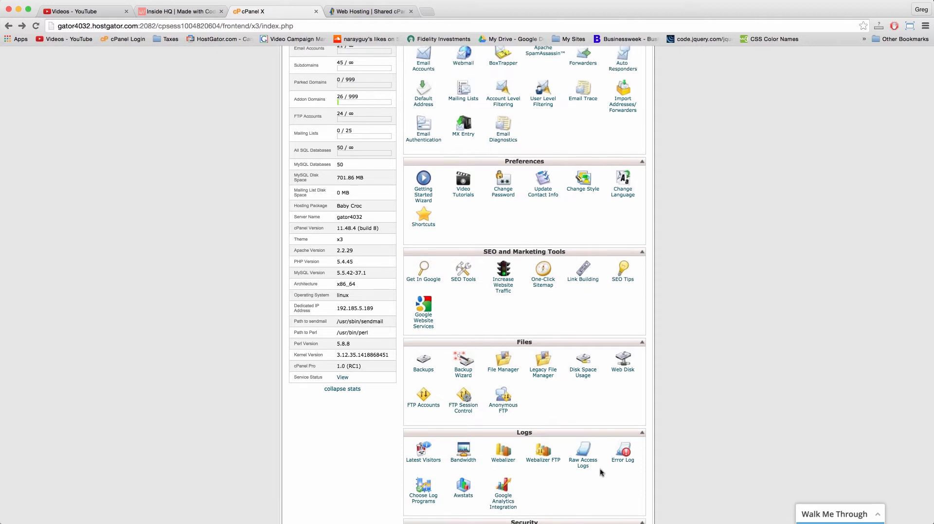
pyautogui.scroll(-3)
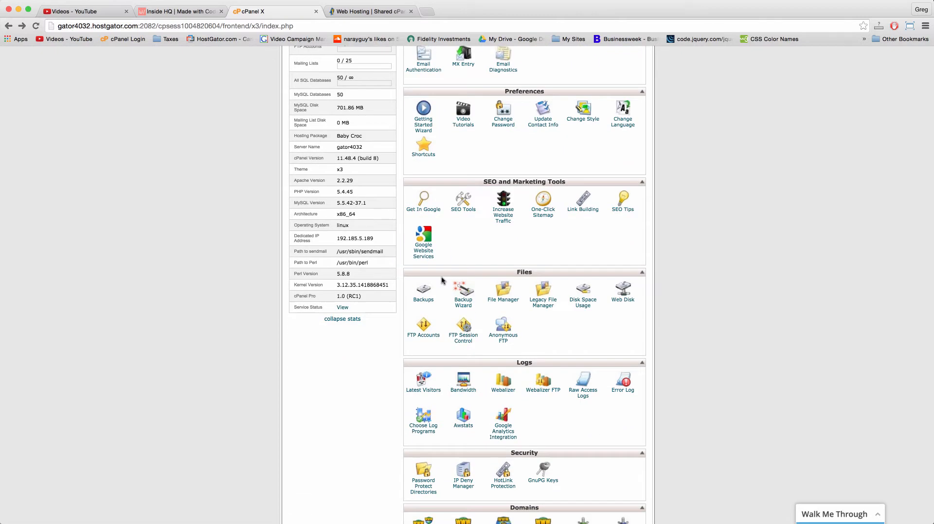
pyautogui.scroll(-3)
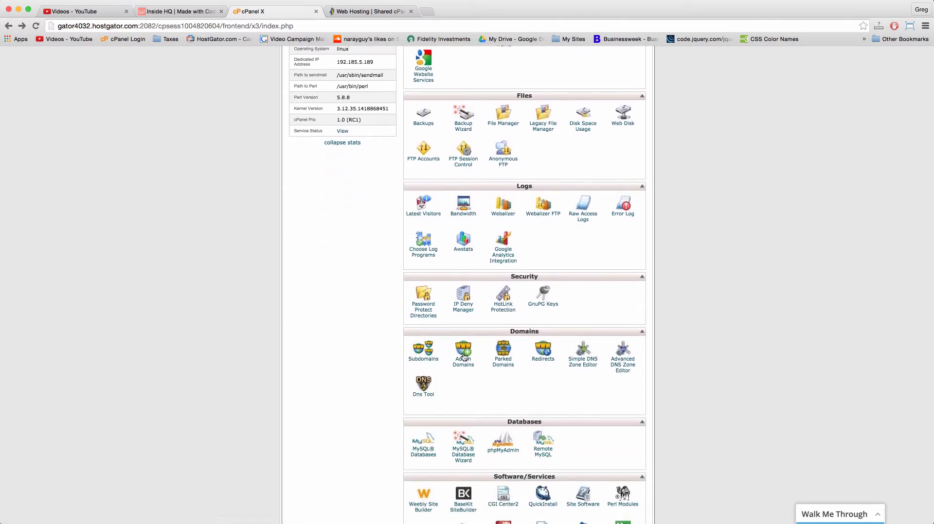
pyautogui.click(463, 352)
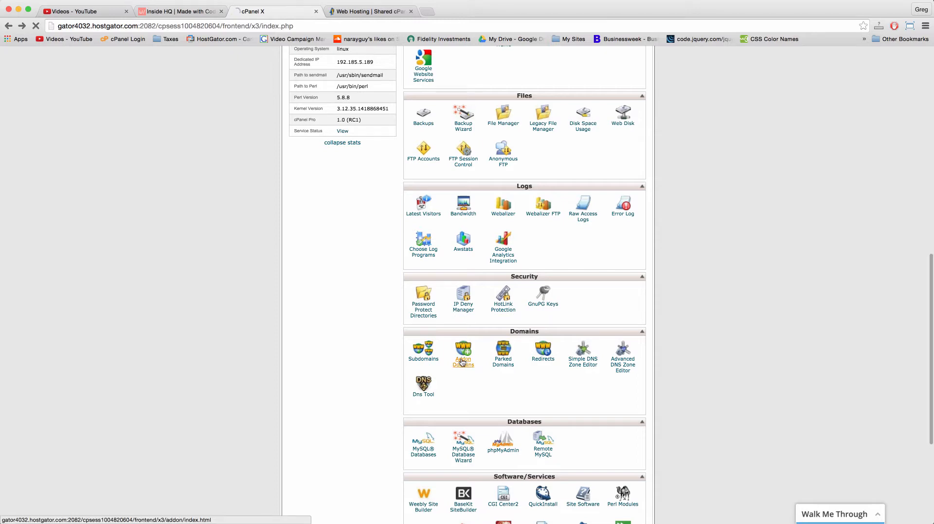
pyautogui.click(463, 352)
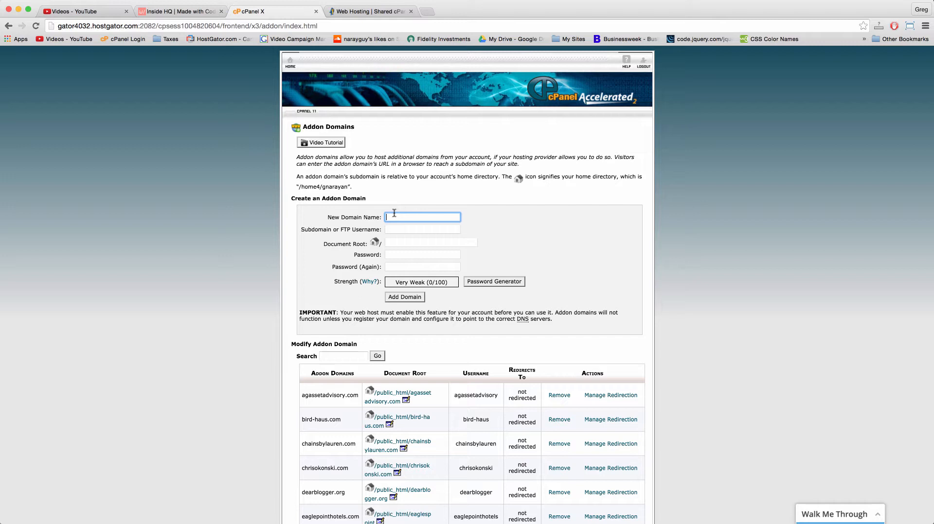
# Enter newdomain.com, set its password, and submit to create the addon domain
pyautogui.write('newdomain')
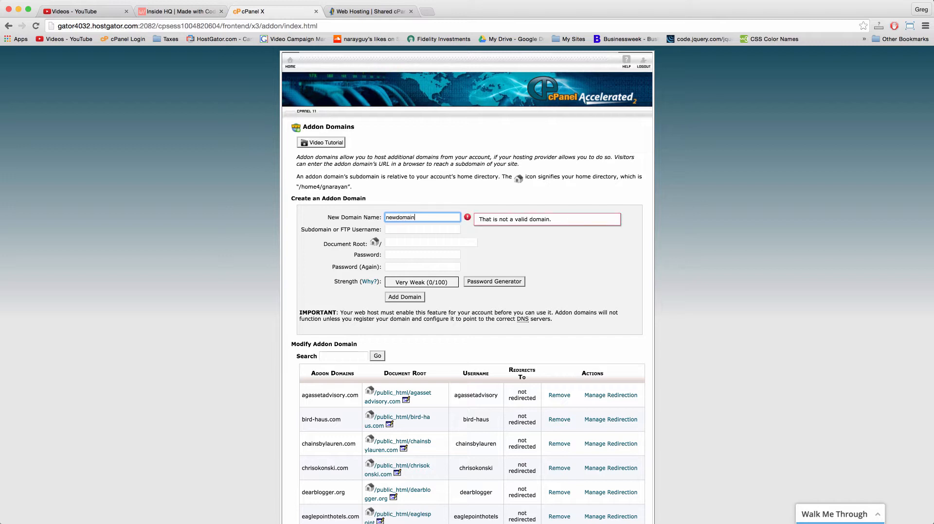
pyautogui.write('.com')
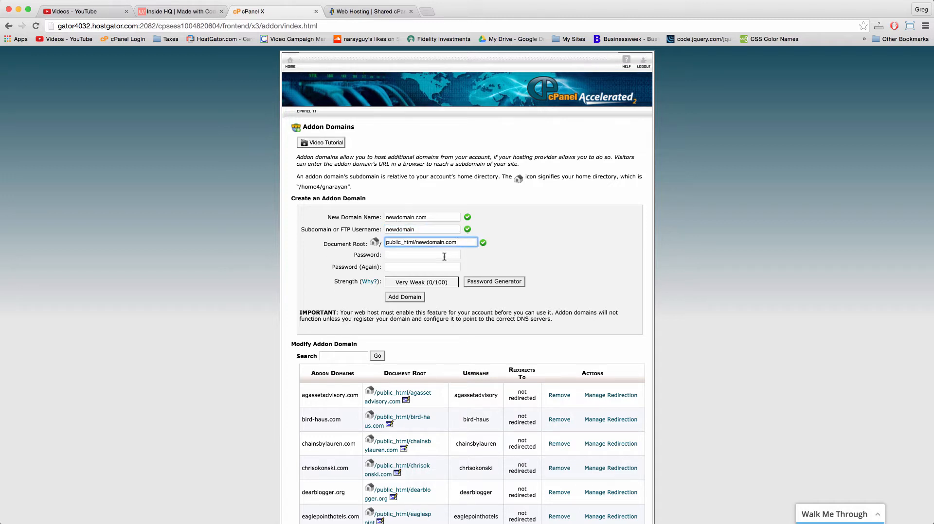
pyautogui.click(422, 254)
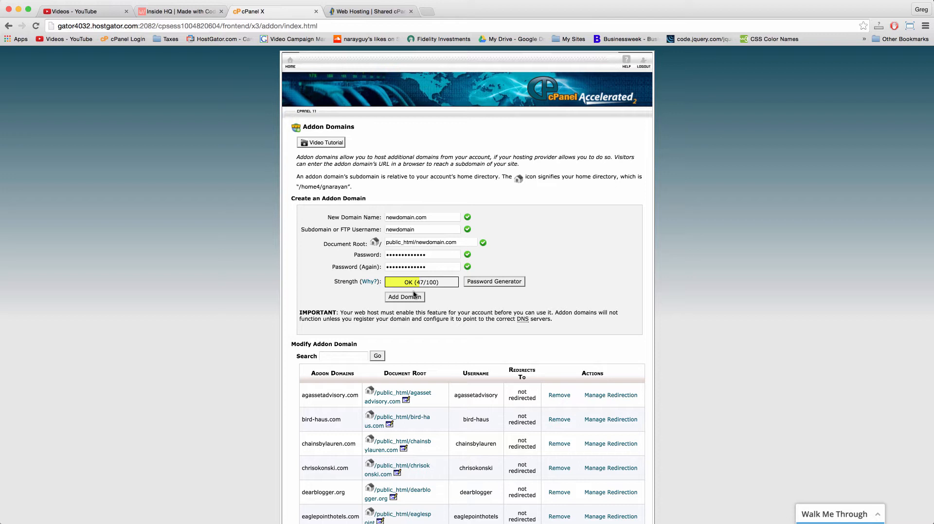
pyautogui.click(405, 297)
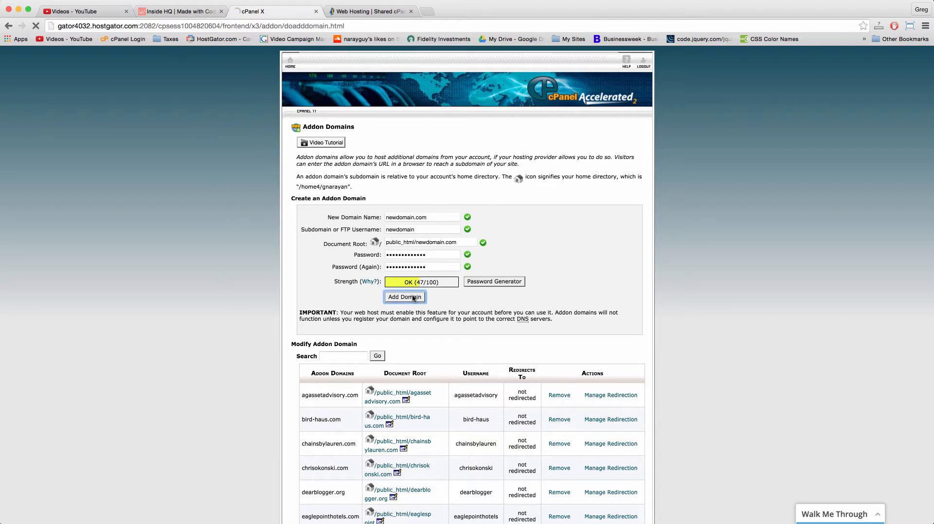
pyautogui.click(404, 297)
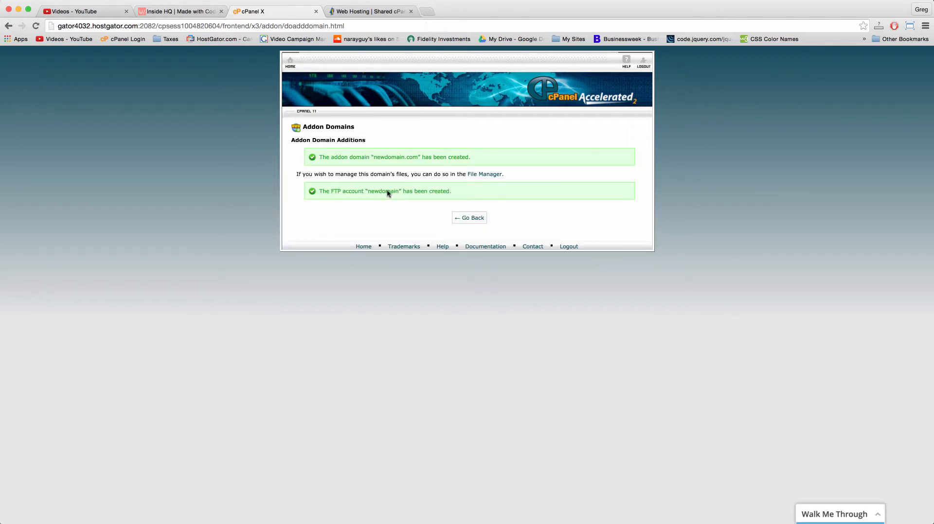
pyautogui.moveTo(548, 90)
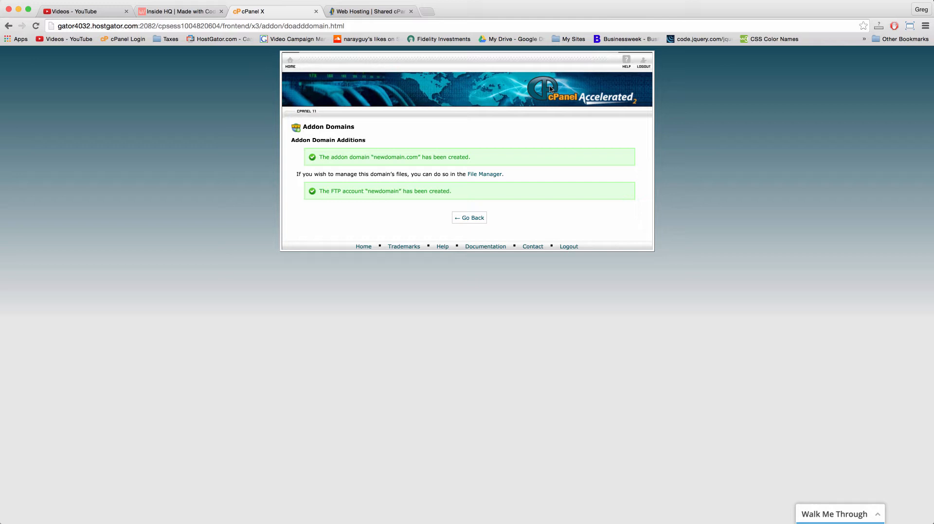
pyautogui.moveTo(506, 113)
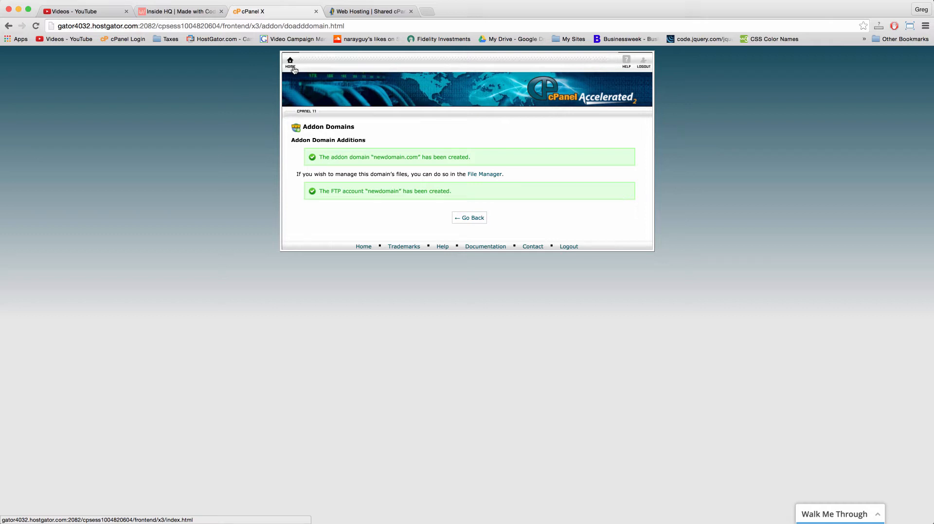
# Search GoDaddy for newdomain to check whether the domain is available
pyautogui.write('godaddy.com')
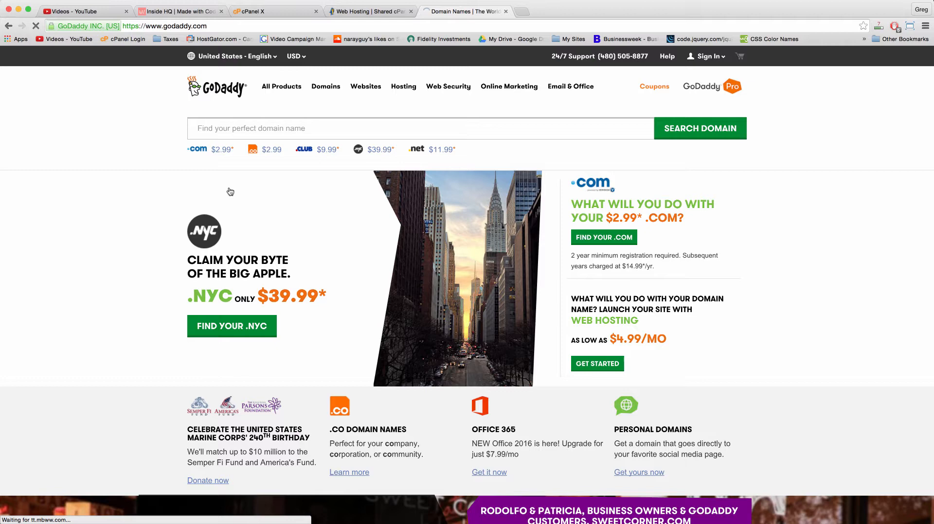
pyautogui.click(257, 12)
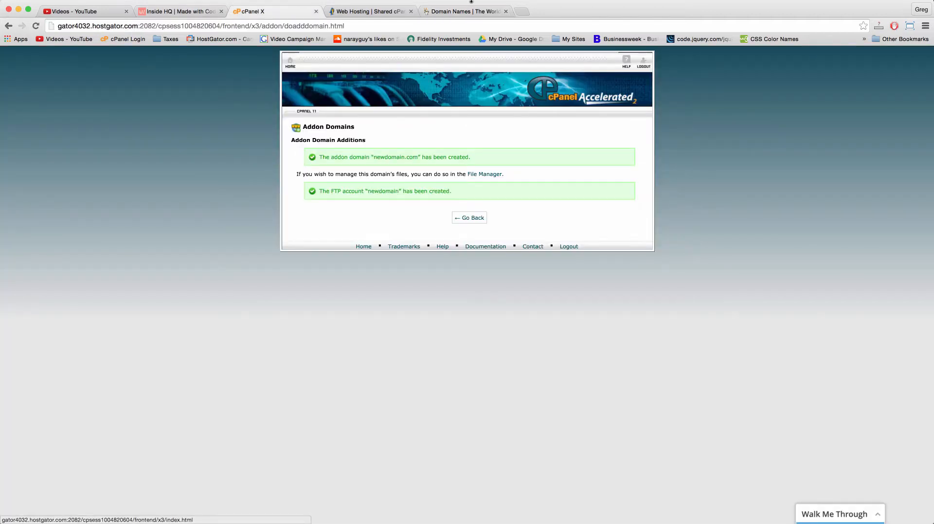
pyautogui.click(464, 12)
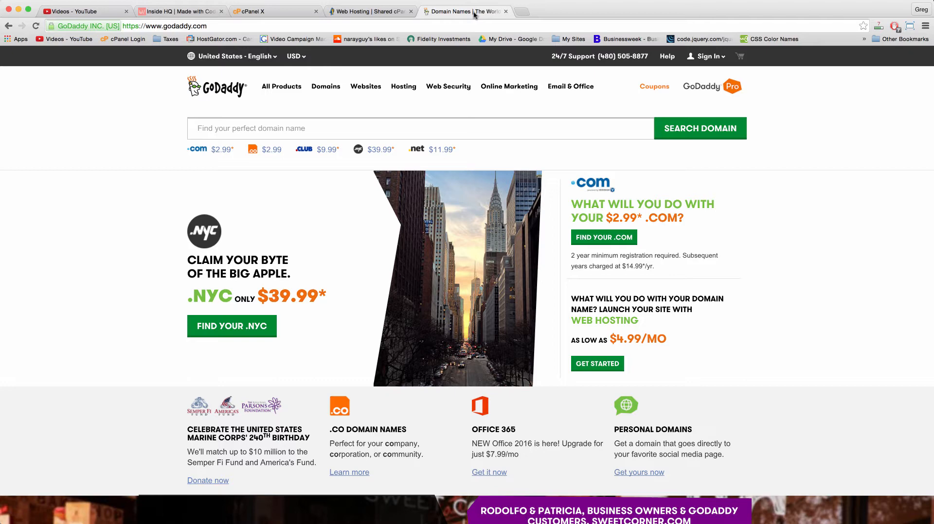
pyautogui.click(274, 11)
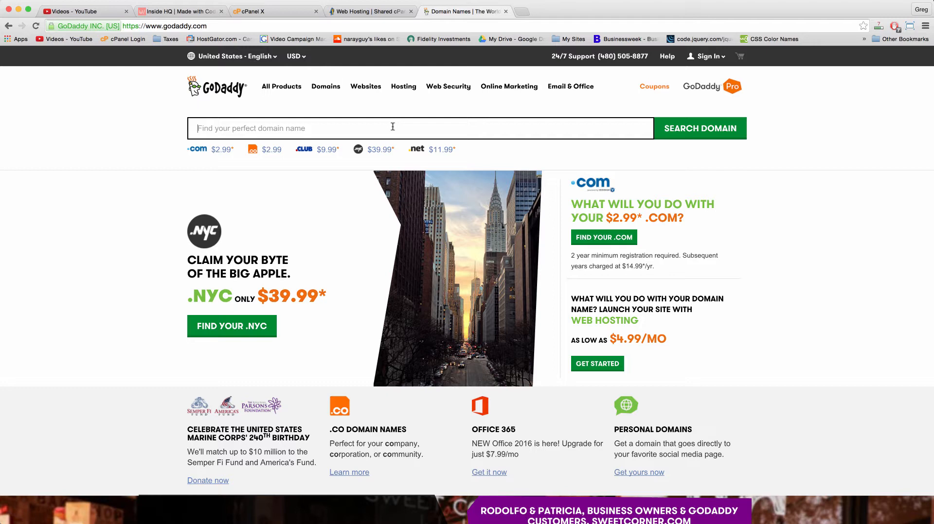
pyautogui.moveTo(701, 62)
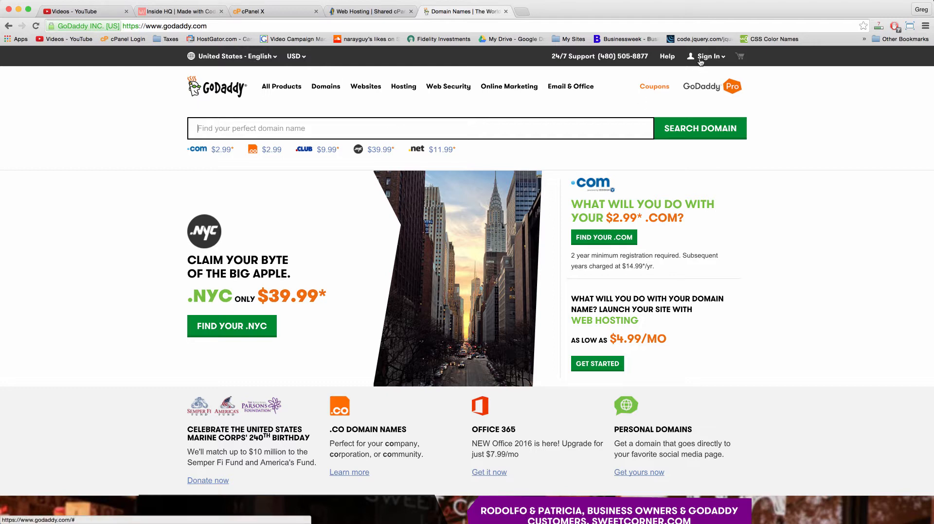
pyautogui.moveTo(520, 14)
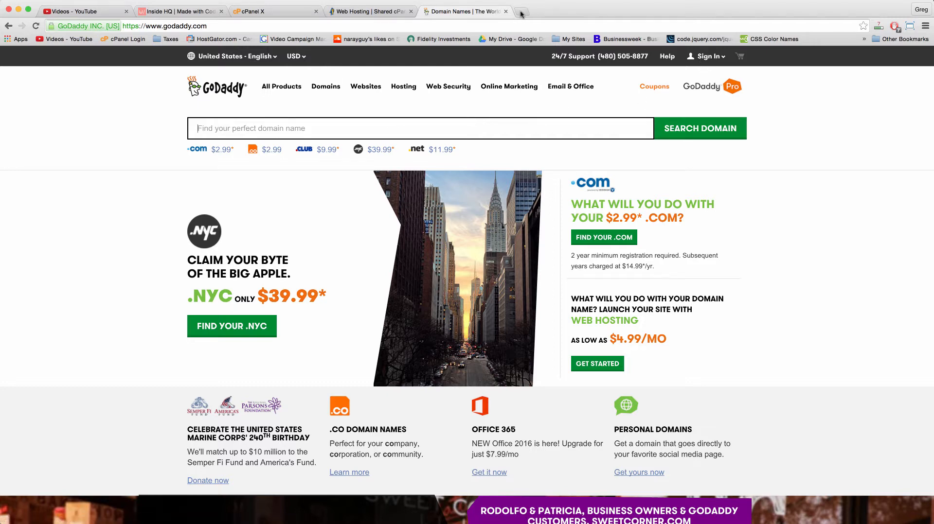
pyautogui.write('fat')
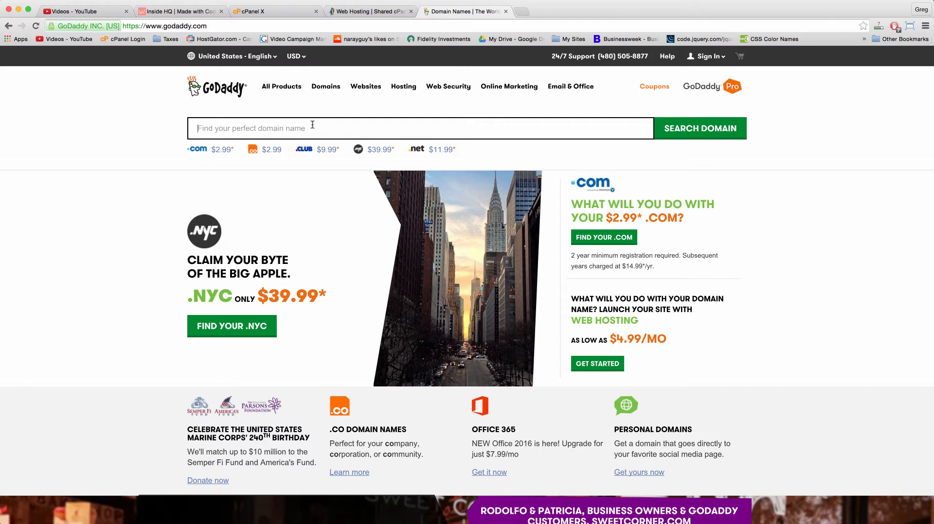
pyautogui.write('newdomain')
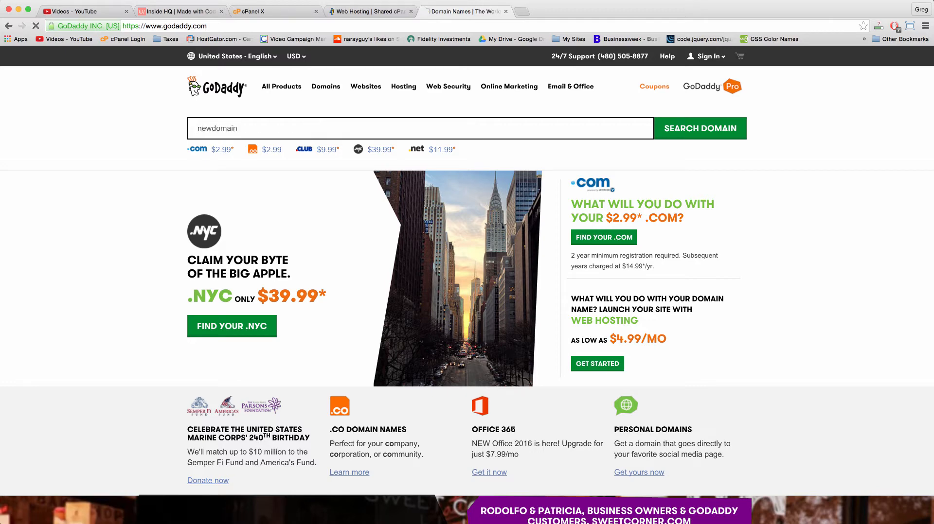
pyautogui.click(700, 128)
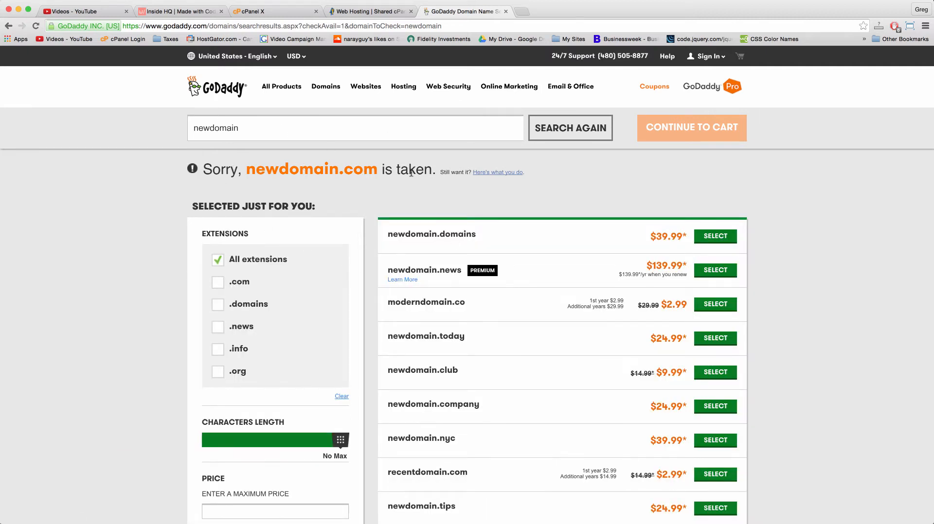
# Sign in to the GoDaddy account and open the domain manager
pyautogui.click(707, 56)
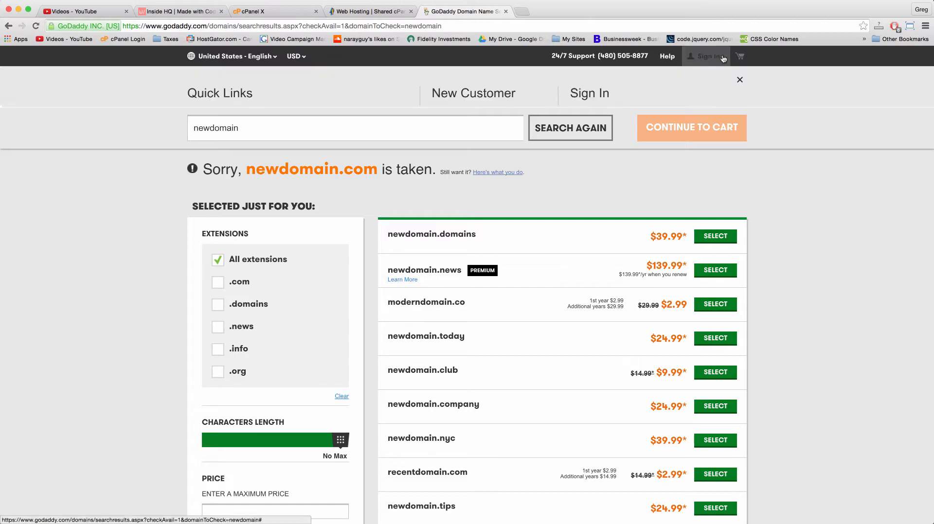
pyautogui.click(530, 11)
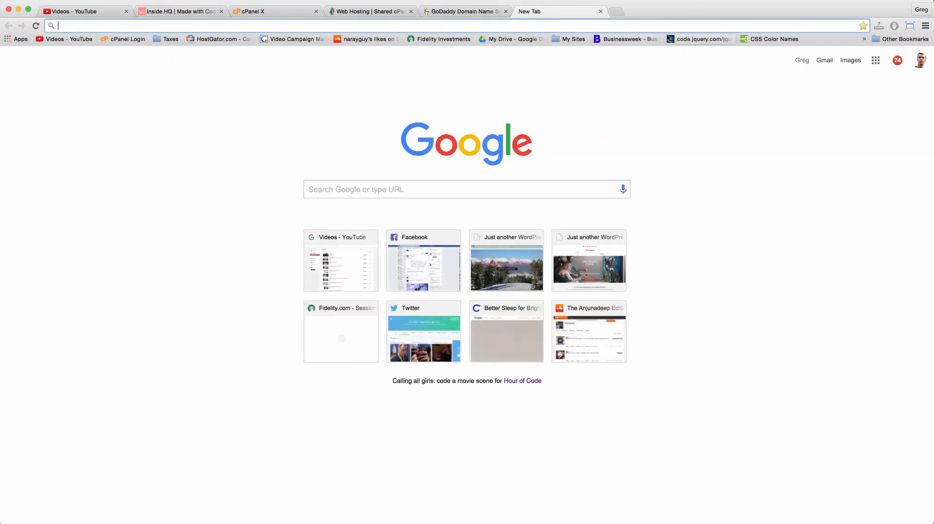
pyautogui.click(515, 39)
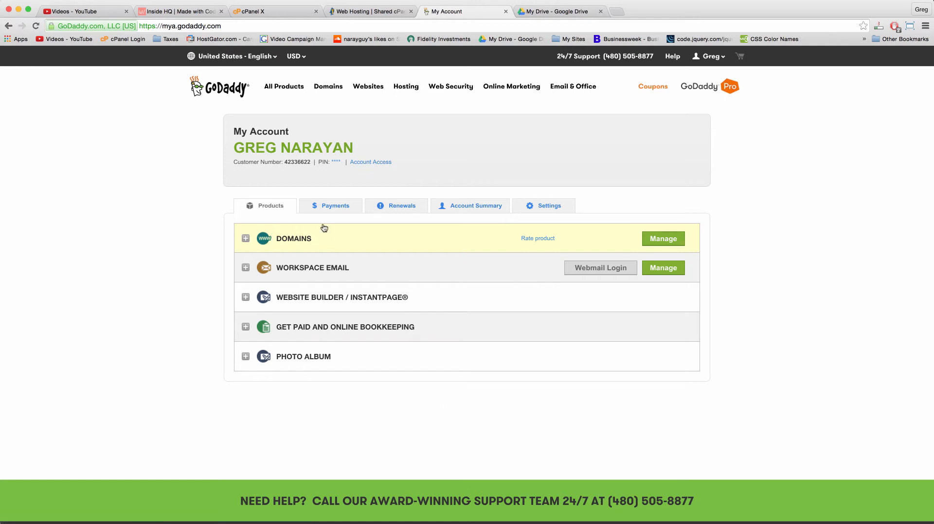
pyautogui.click(245, 238)
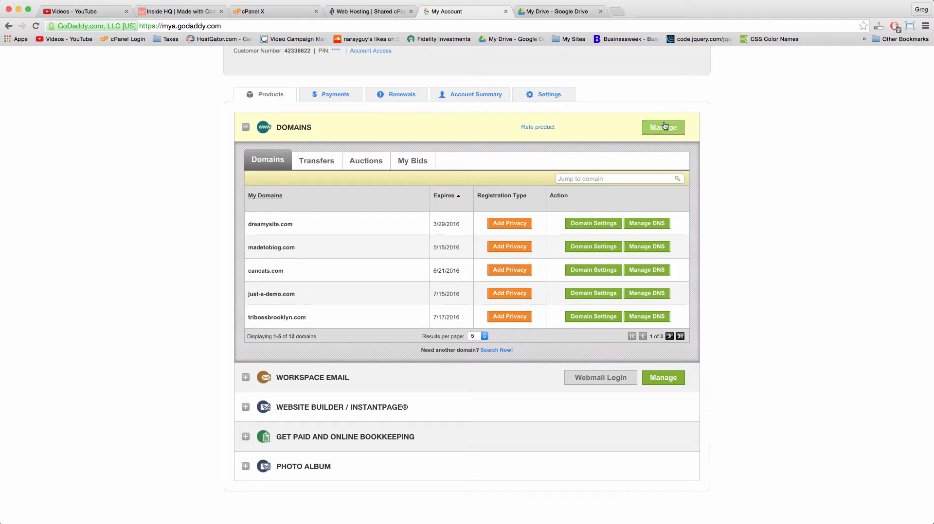
pyautogui.click(245, 127)
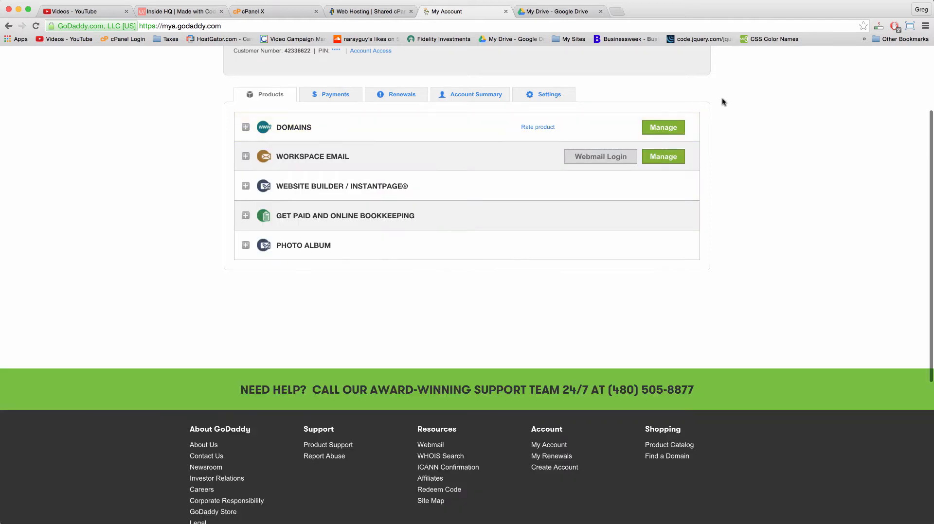
pyautogui.click(663, 127)
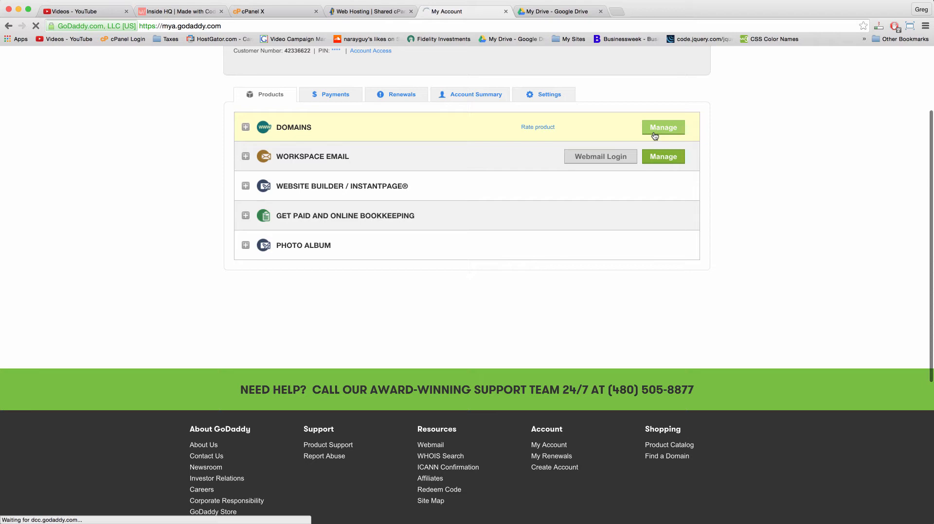
pyautogui.click(663, 126)
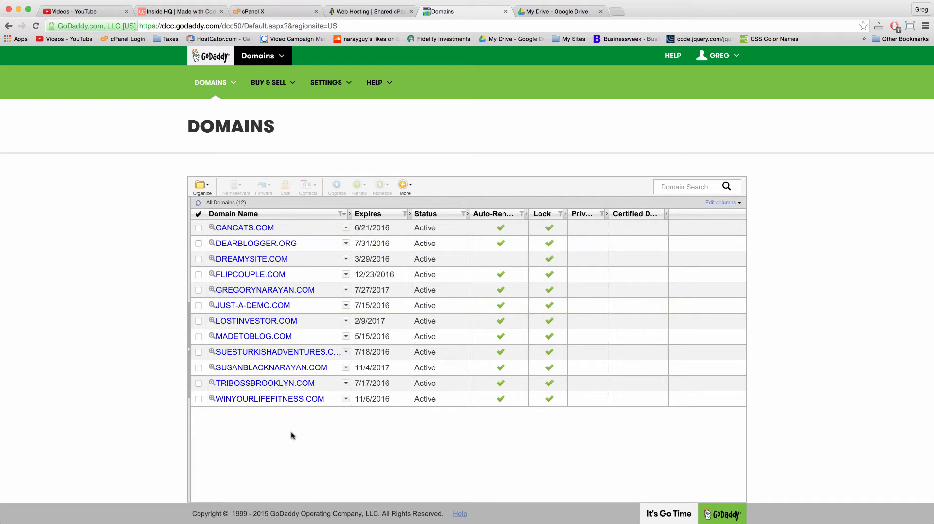
pyautogui.moveTo(136, 317)
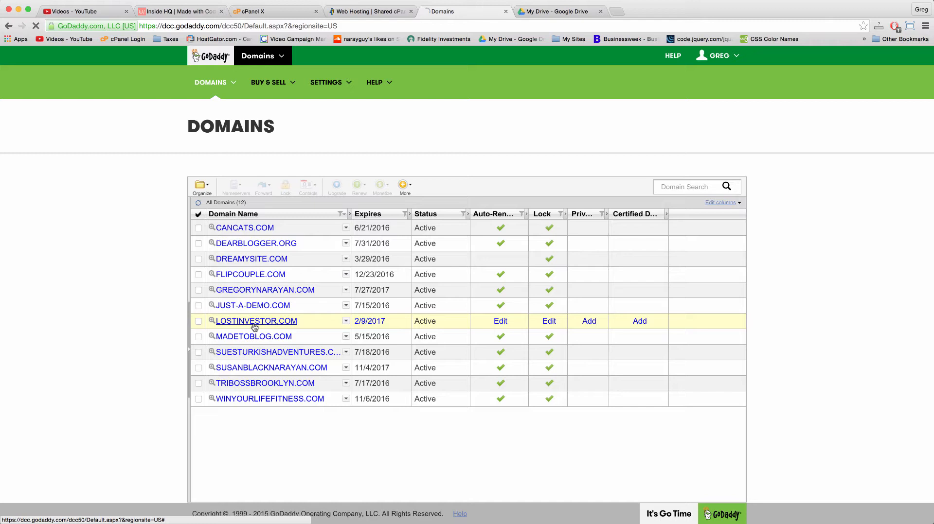
# Open LOSTINVESTOR.COM's details page and scroll to its NS119/NS120 HostGator nameservers
pyautogui.click(256, 321)
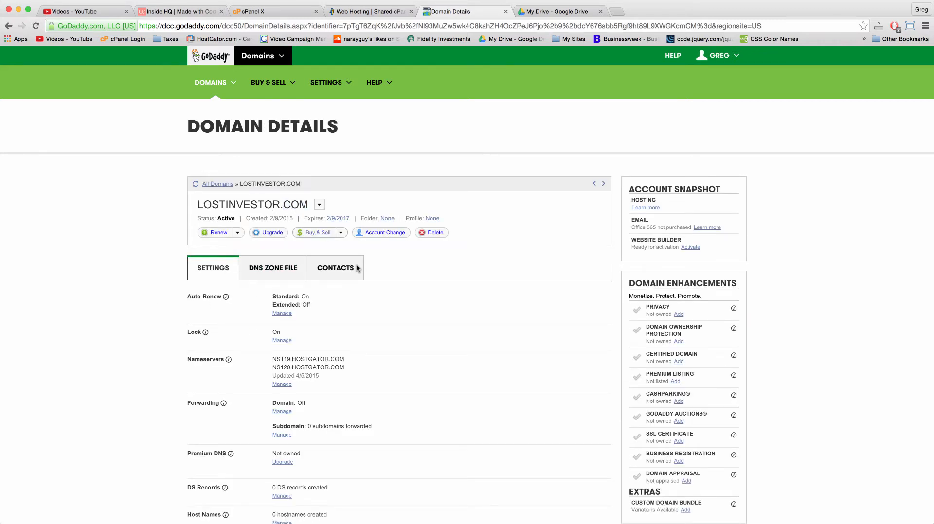
pyautogui.scroll(-3)
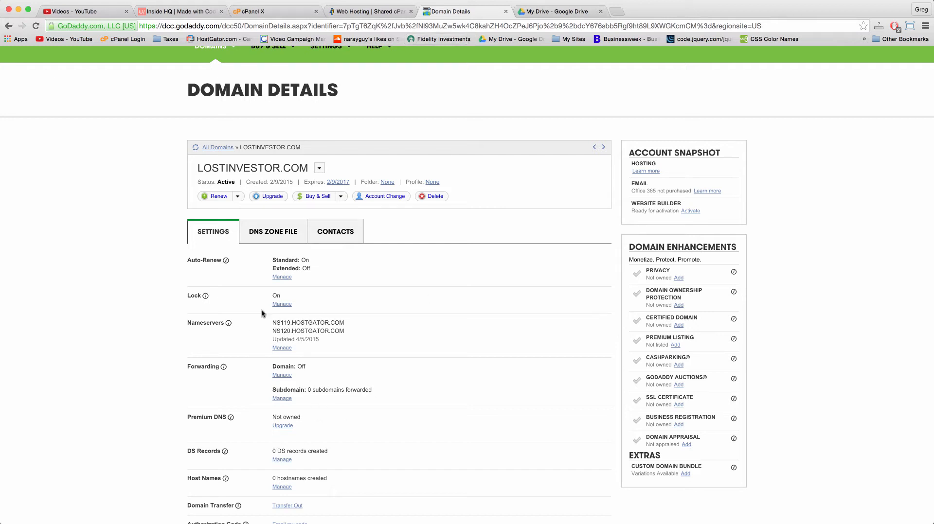
# Review lostinvestor.com's nameserver editor and close it, keeping NS119/NS120.HOSTGATOR.COM unchanged
pyautogui.click(281, 347)
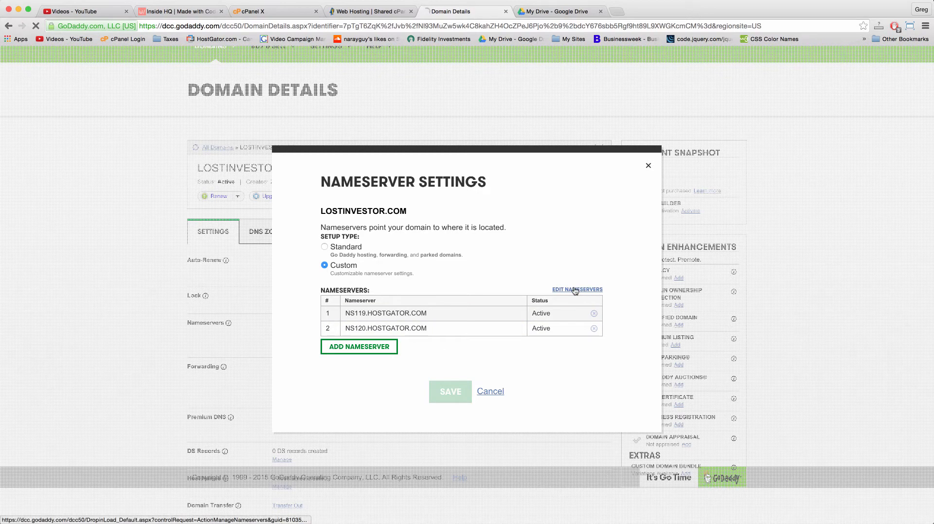
pyautogui.click(576, 289)
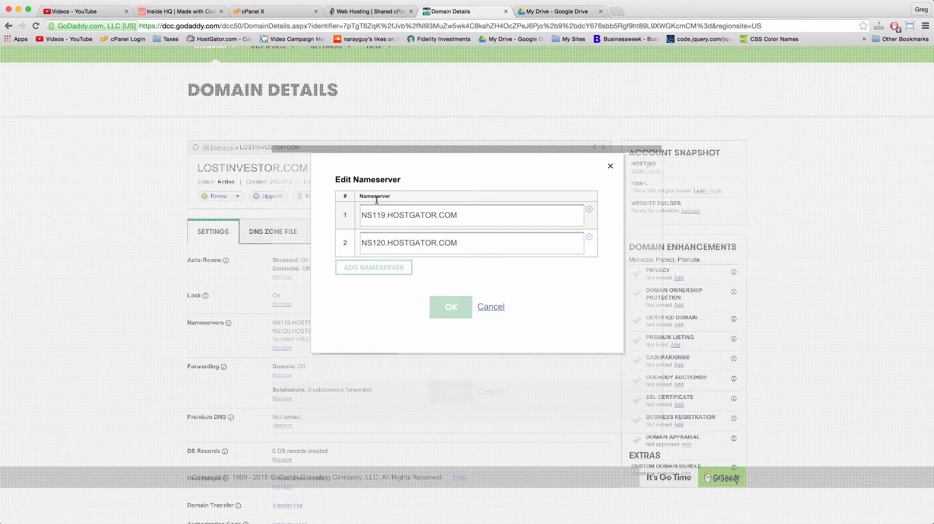
pyautogui.click(470, 243)
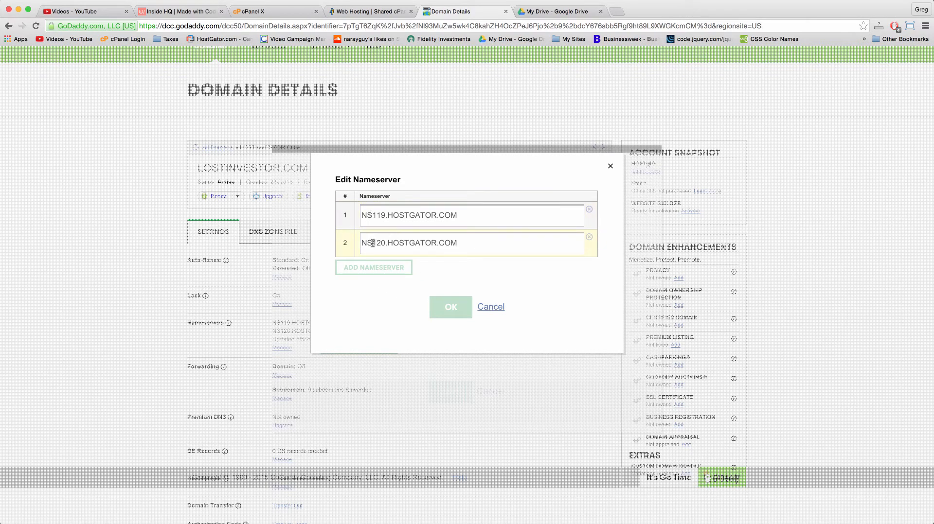
pyautogui.click(449, 307)
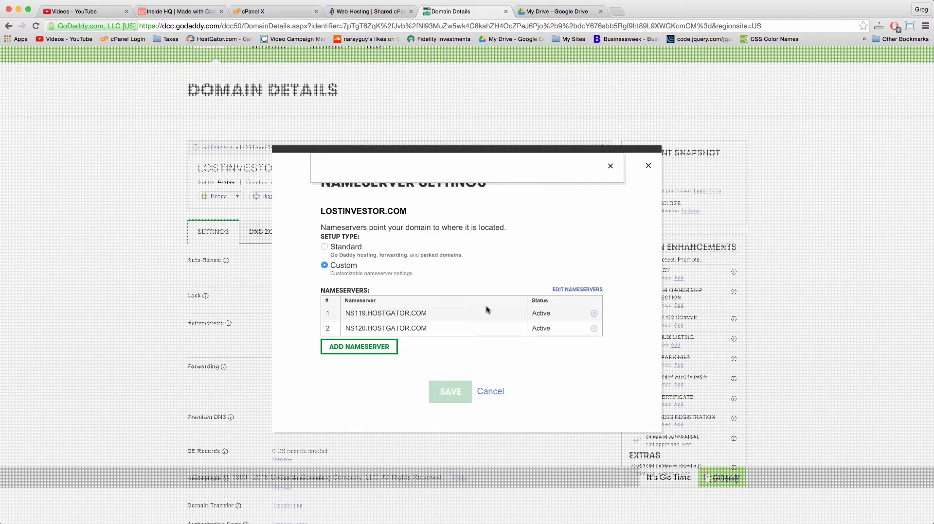
pyautogui.click(648, 166)
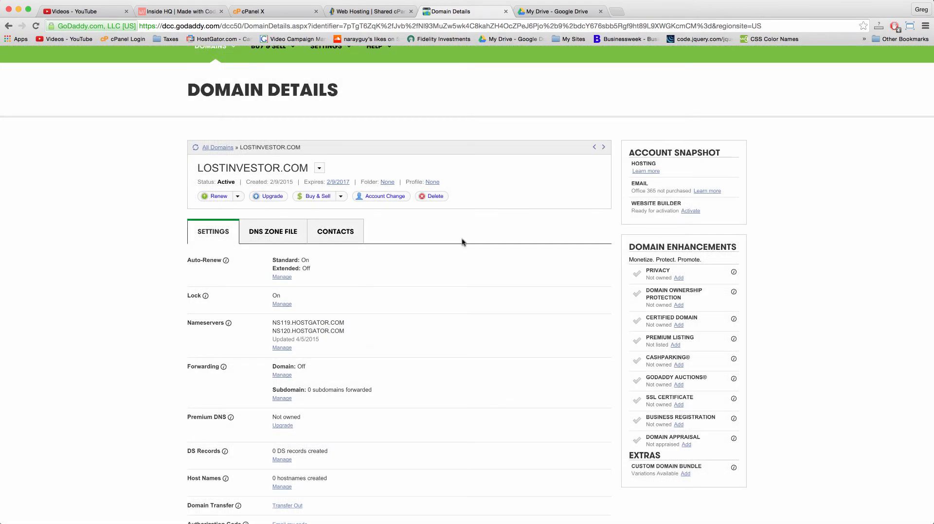
pyautogui.moveTo(231, 321)
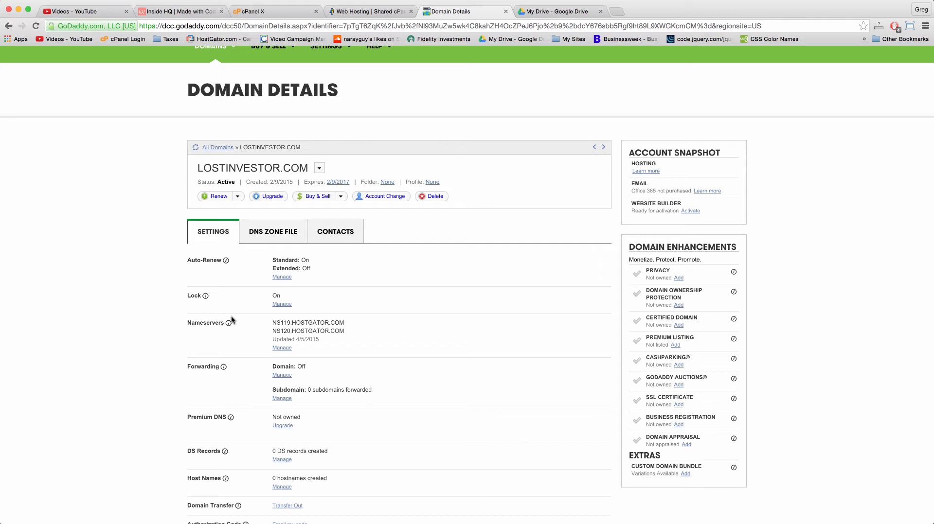
pyautogui.moveTo(224, 323)
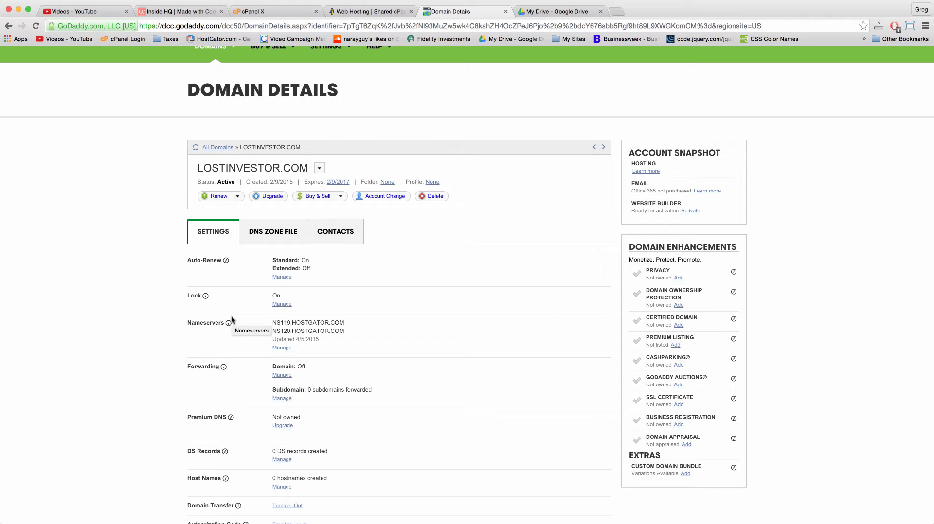
pyautogui.moveTo(454, 20)
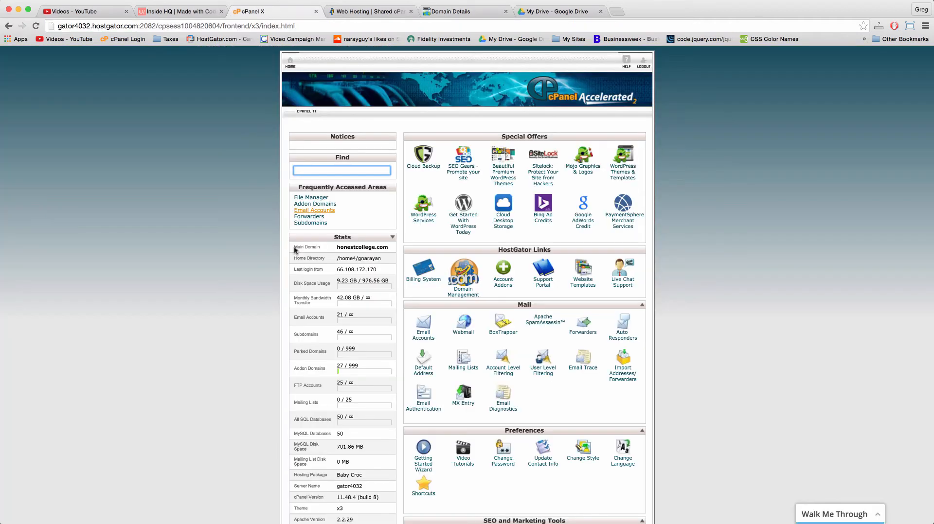
# Switch back to the cPanel home tab and scroll down past the Domains and Advanced sections
pyautogui.click(465, 11)
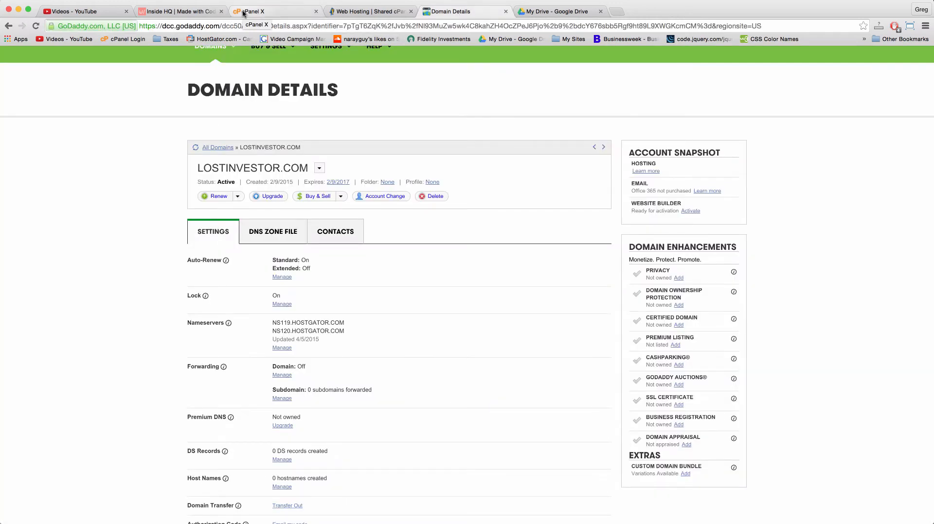
pyautogui.click(268, 12)
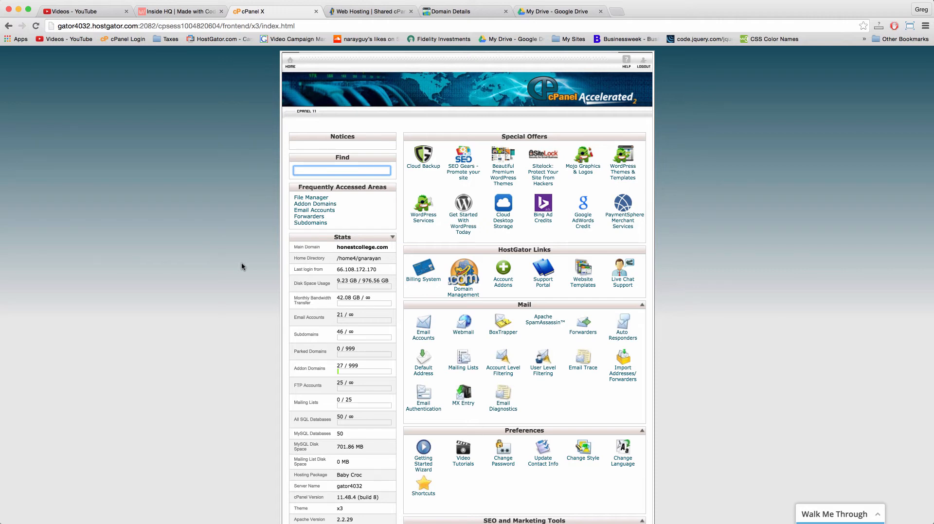
pyautogui.scroll(-3)
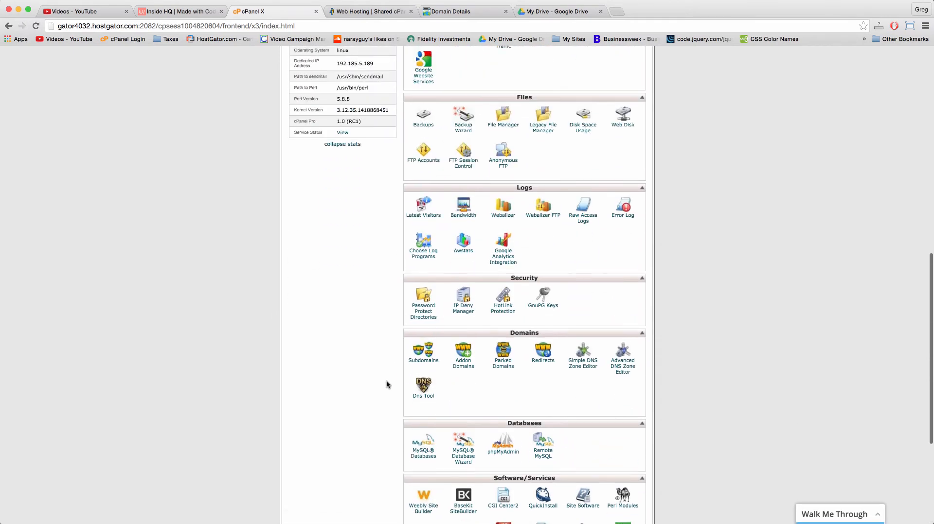
pyautogui.scroll(-3)
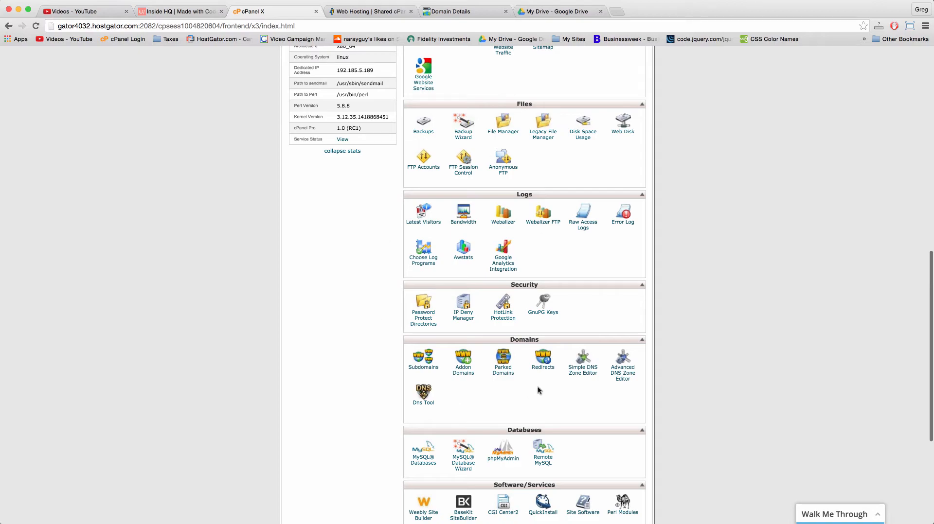
pyautogui.scroll(-3)
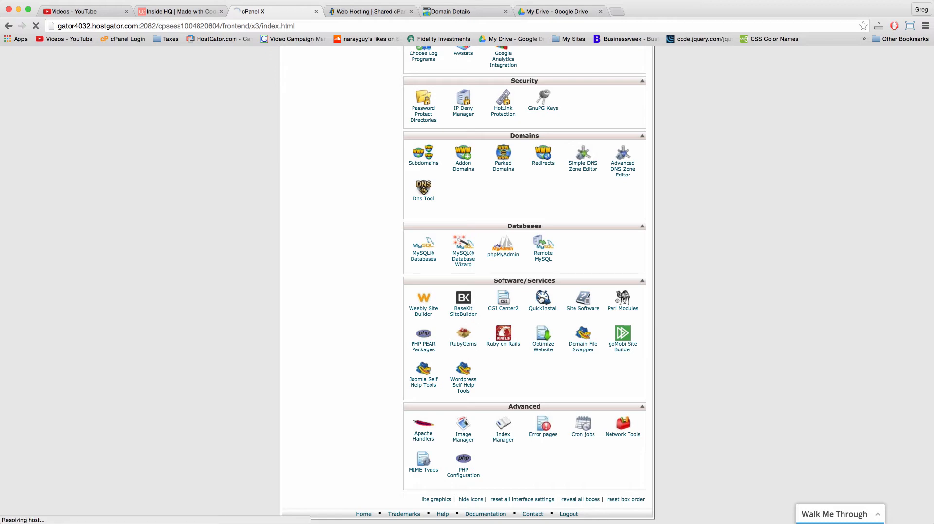
# Open QuickInstall, start the free WordPress install, and browse the domain dropdown without choosing
pyautogui.click(543, 297)
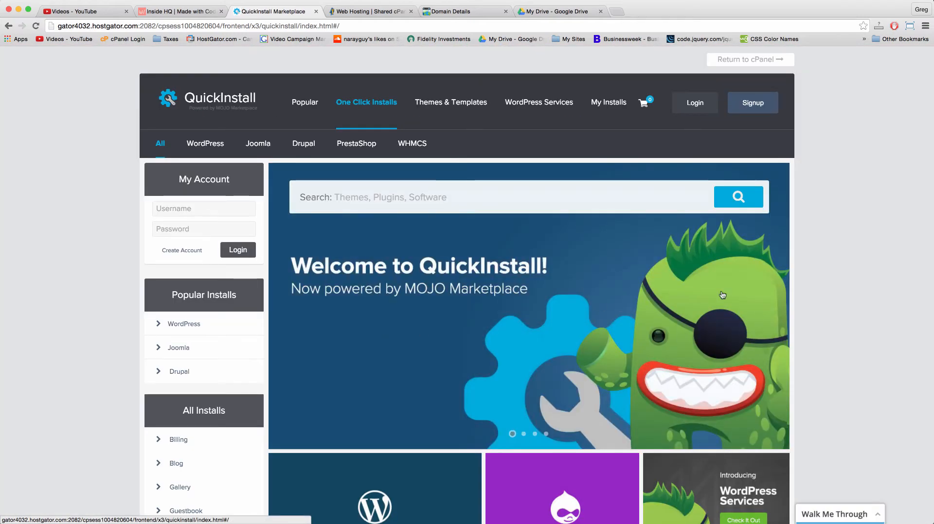
pyautogui.scroll(-3)
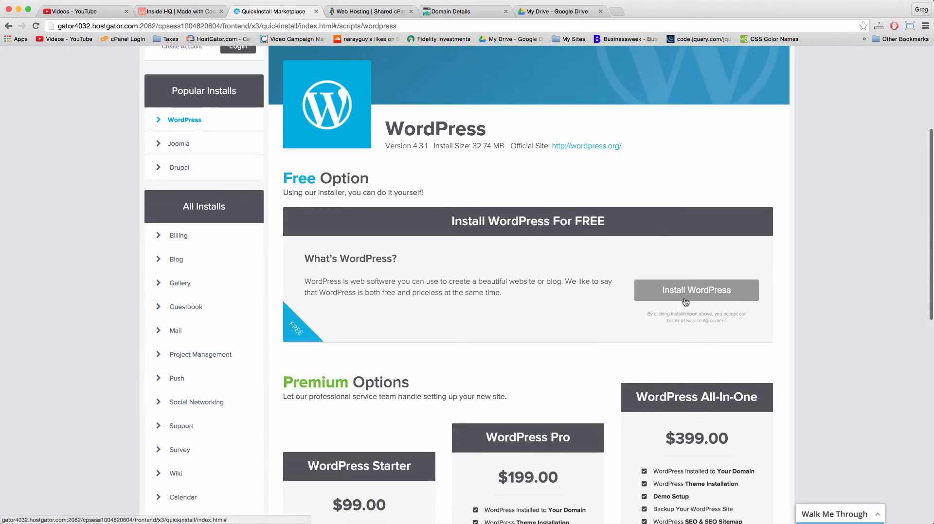
pyautogui.click(696, 291)
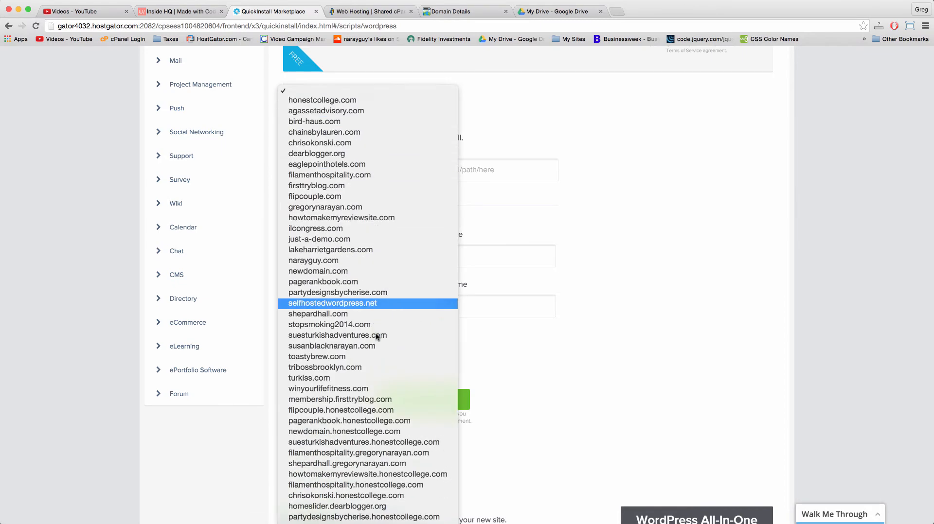
pyautogui.scroll(-3)
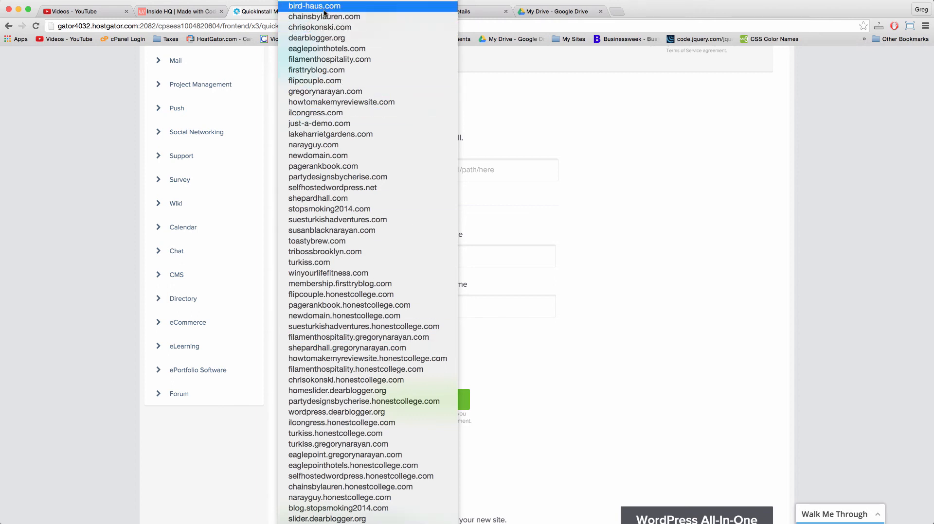
pyautogui.moveTo(316, 69)
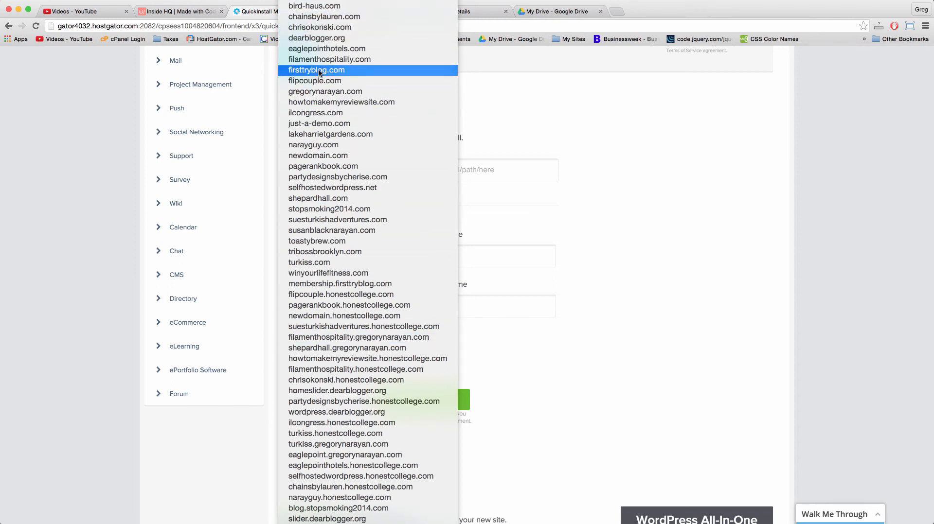
pyautogui.moveTo(313, 145)
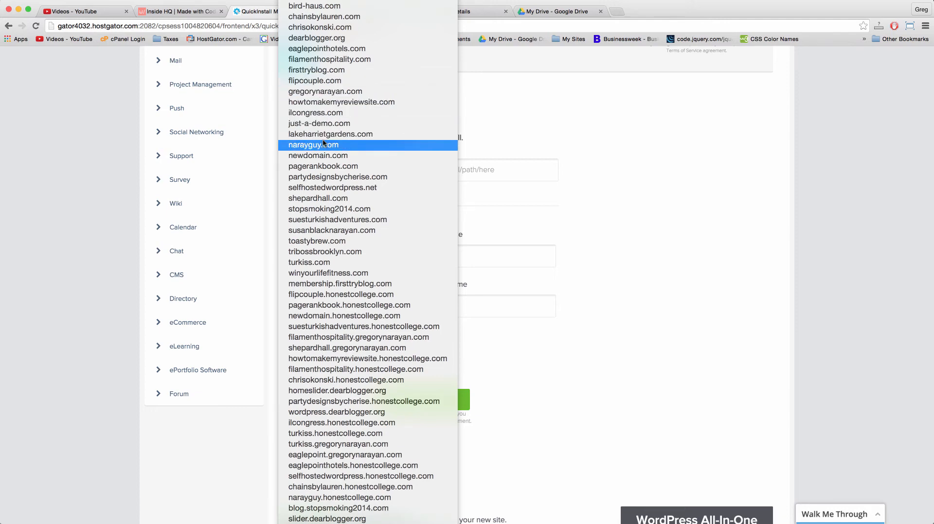
pyautogui.moveTo(324, 16)
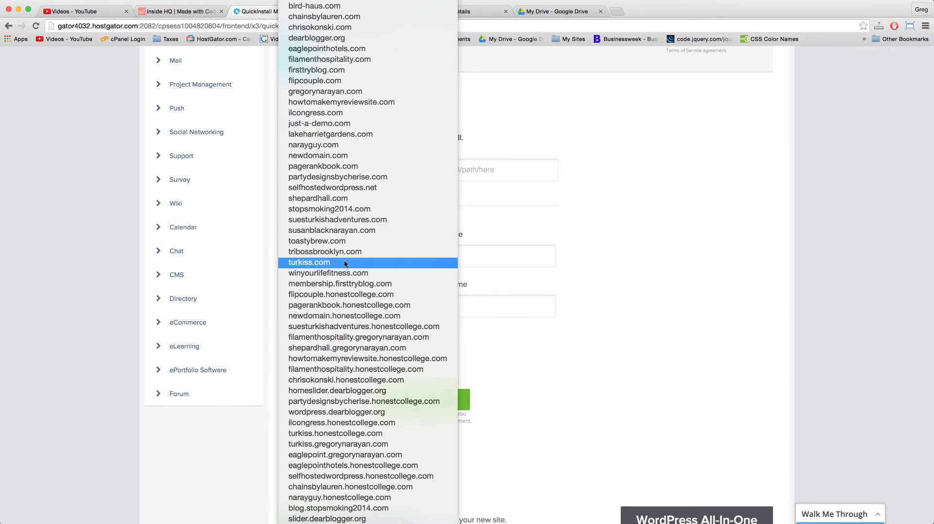
pyautogui.moveTo(332, 231)
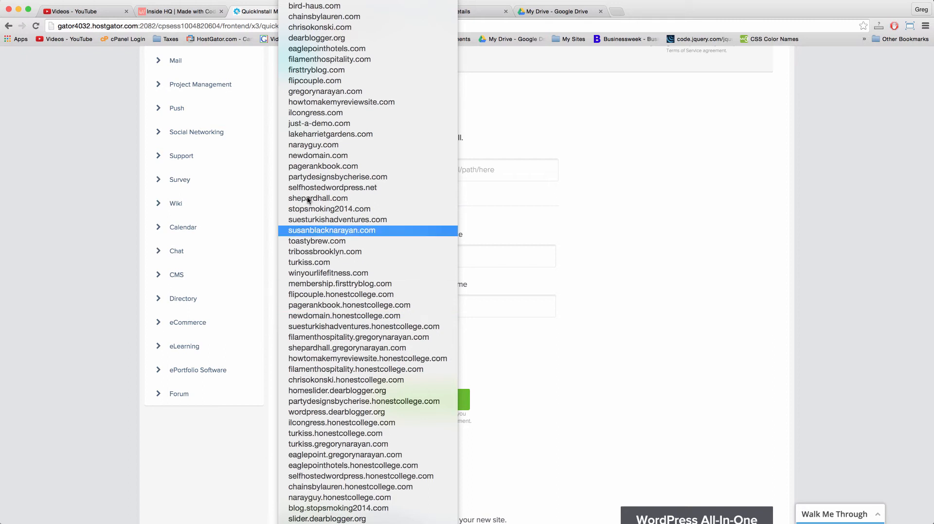
pyautogui.moveTo(313, 145)
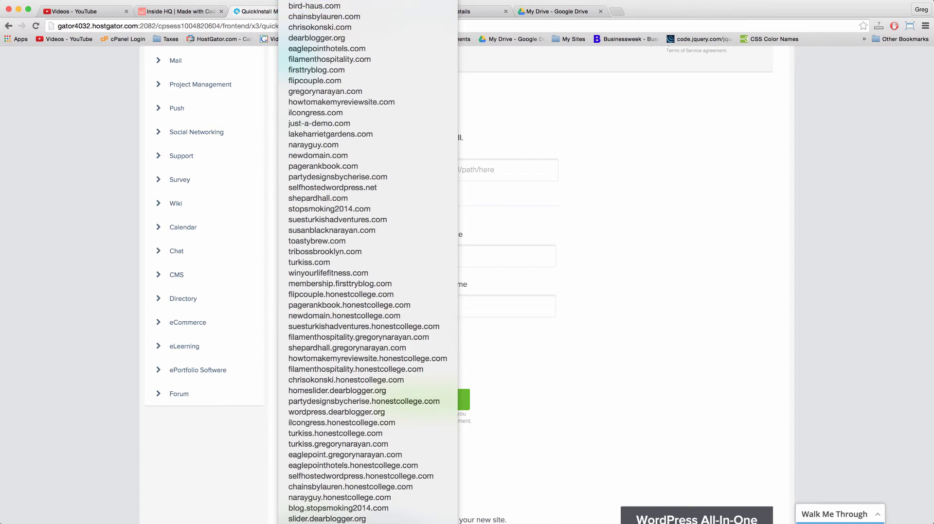
pyautogui.click(323, 166)
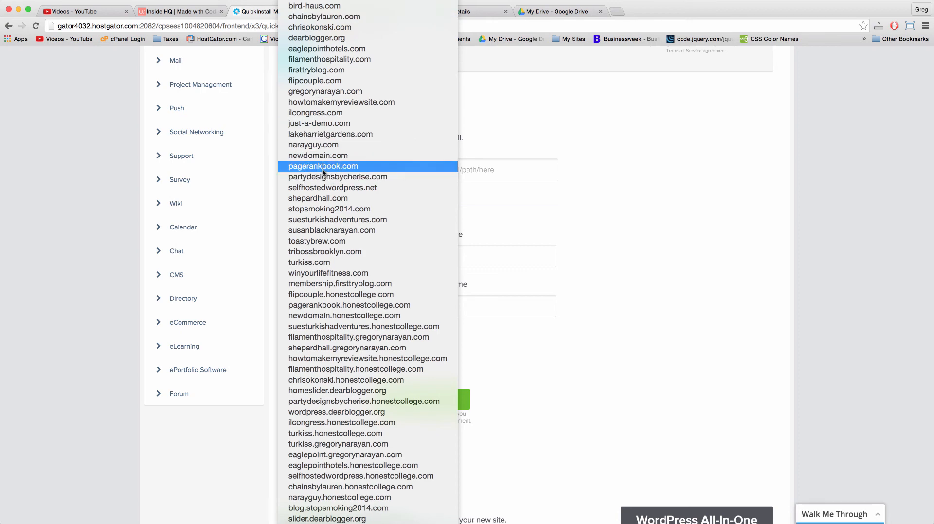
pyautogui.click(322, 166)
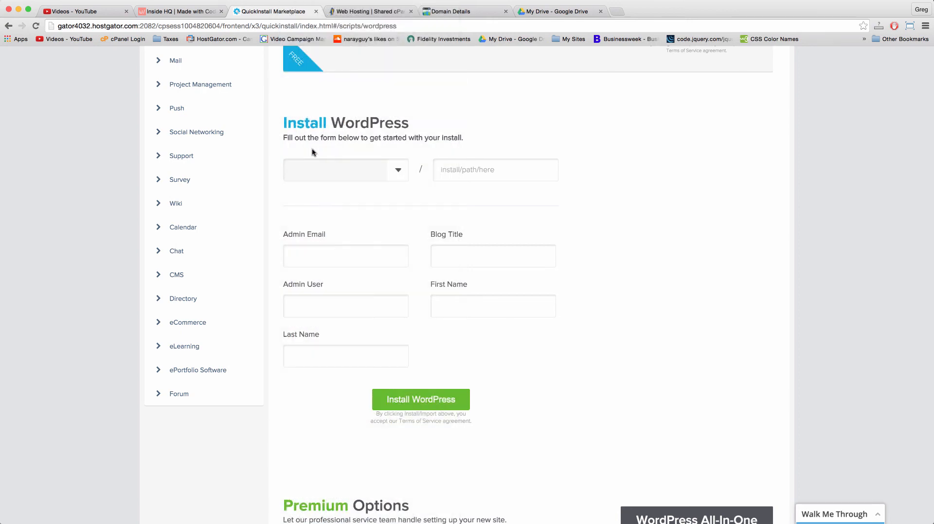
# Choose narayguy.com from the Install WordPress domain dropdown
pyautogui.click(345, 170)
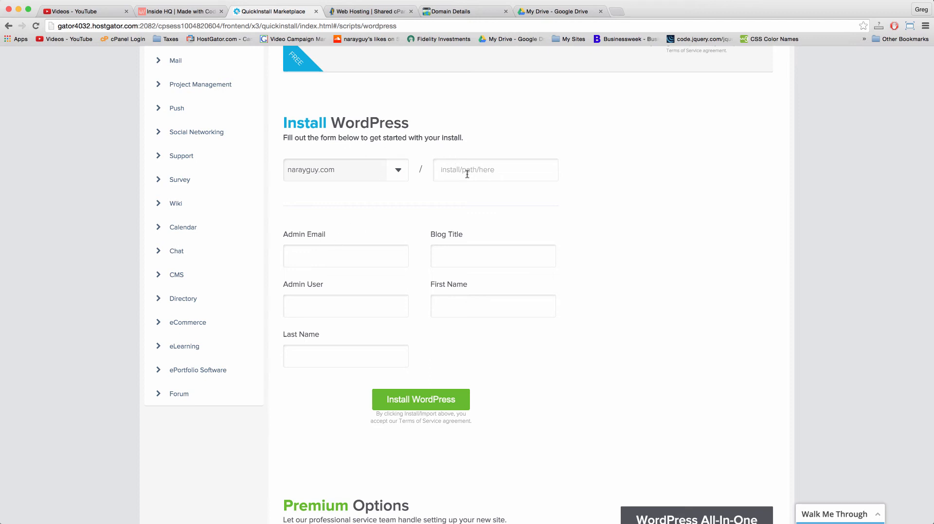
pyautogui.click(346, 256)
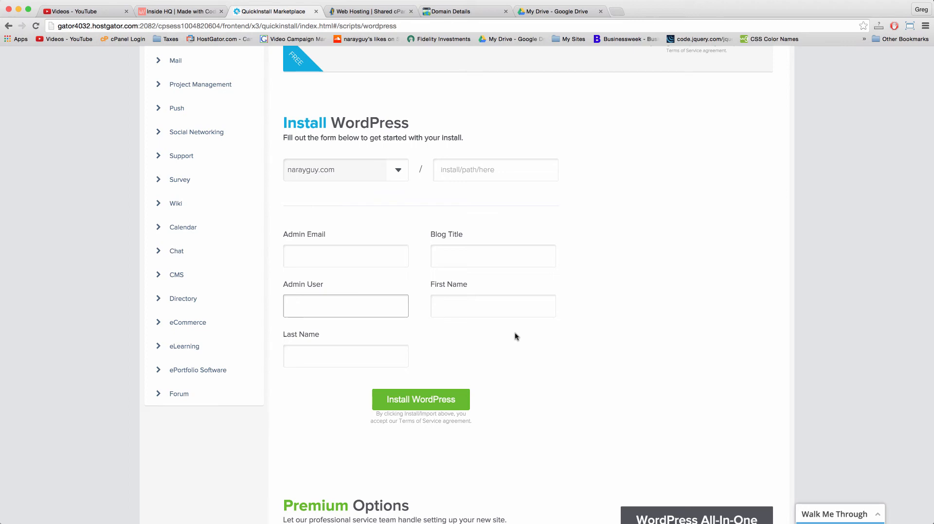
pyautogui.moveTo(408, 178)
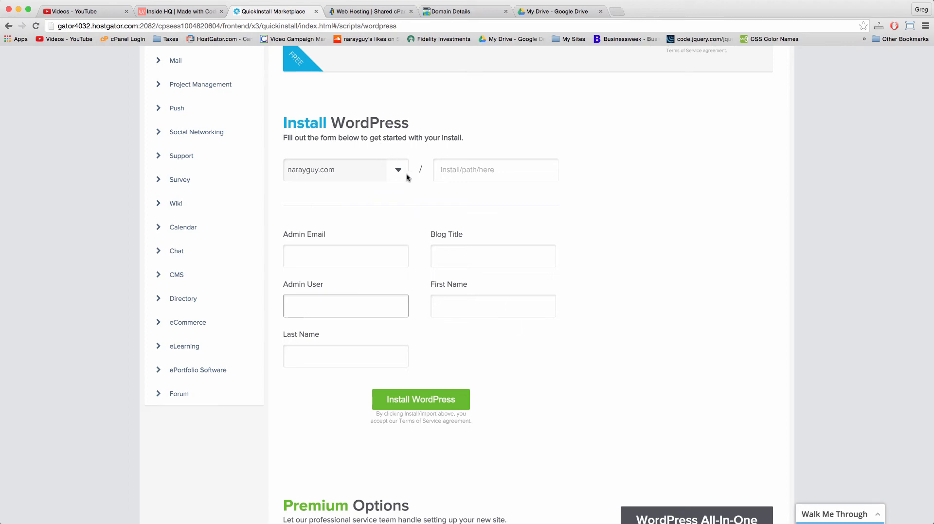
# Browse QuickInstall's hosted-domain list, keeping narayguy.com selected for the WordPress install
pyautogui.click(398, 170)
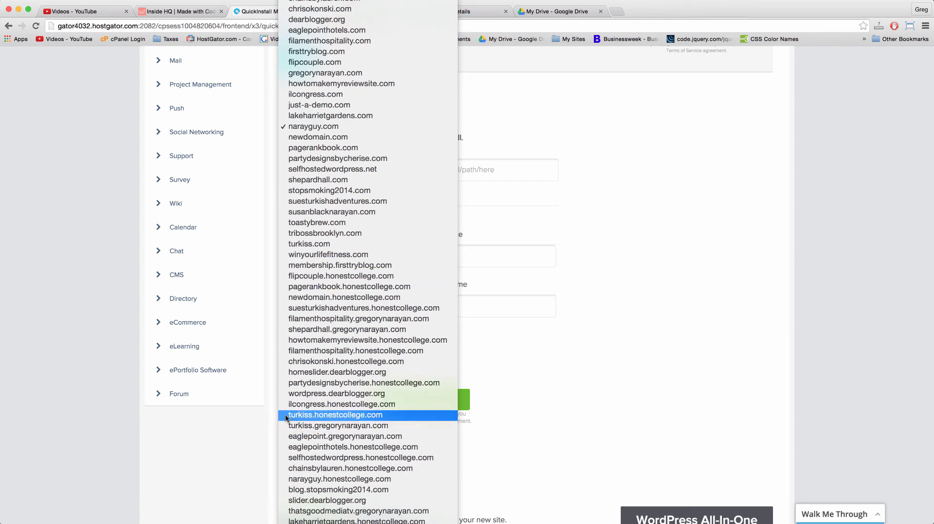
pyautogui.moveTo(337, 426)
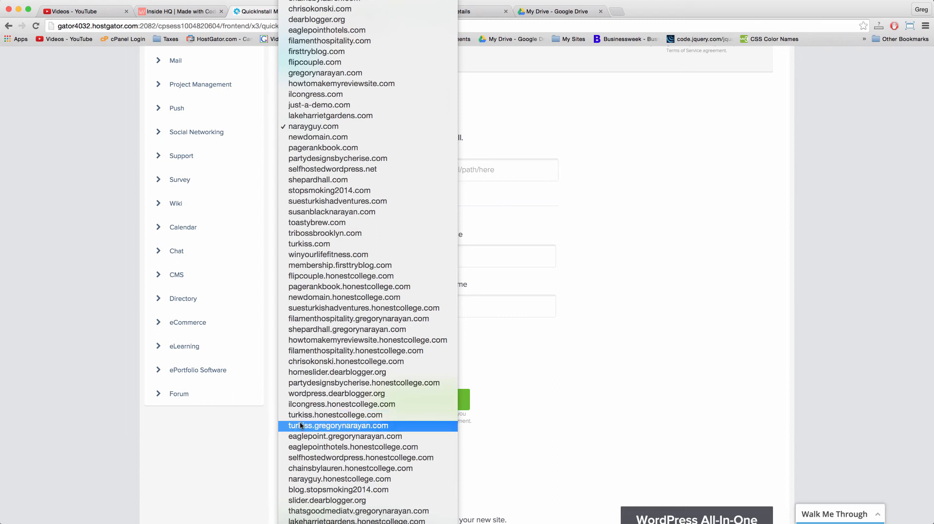
pyautogui.moveTo(369, 430)
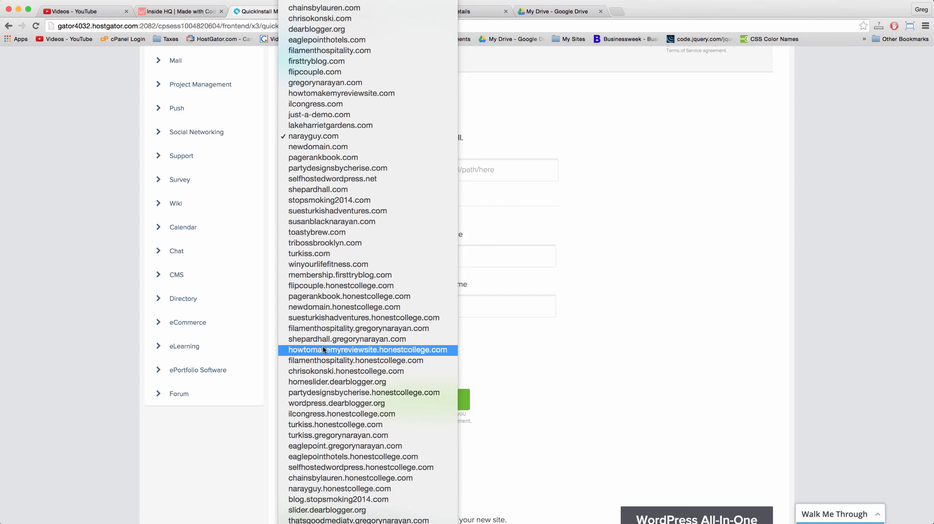
pyautogui.moveTo(362, 317)
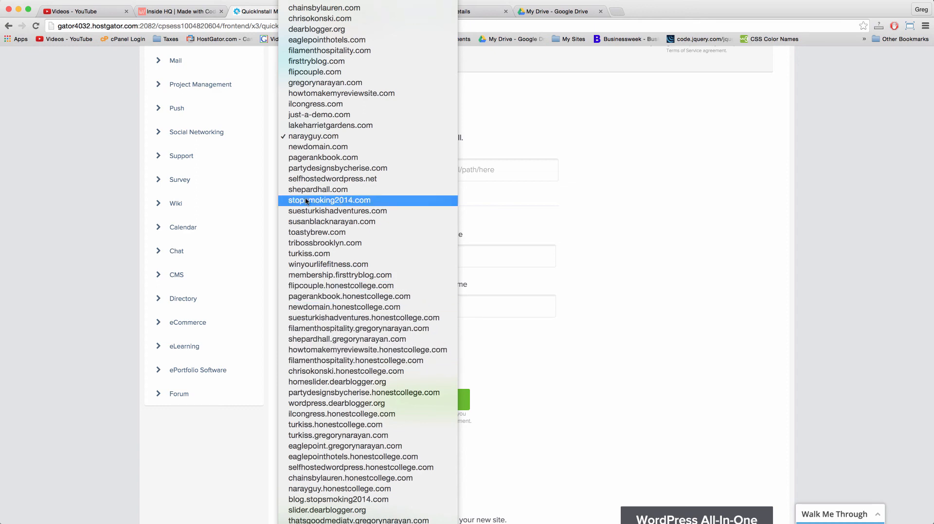
pyautogui.scroll(-3)
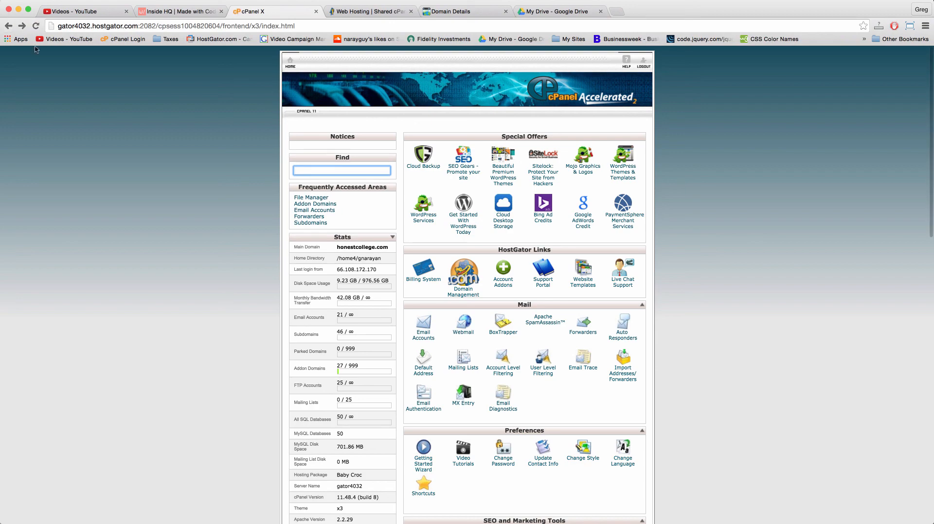
pyautogui.scroll(-3)
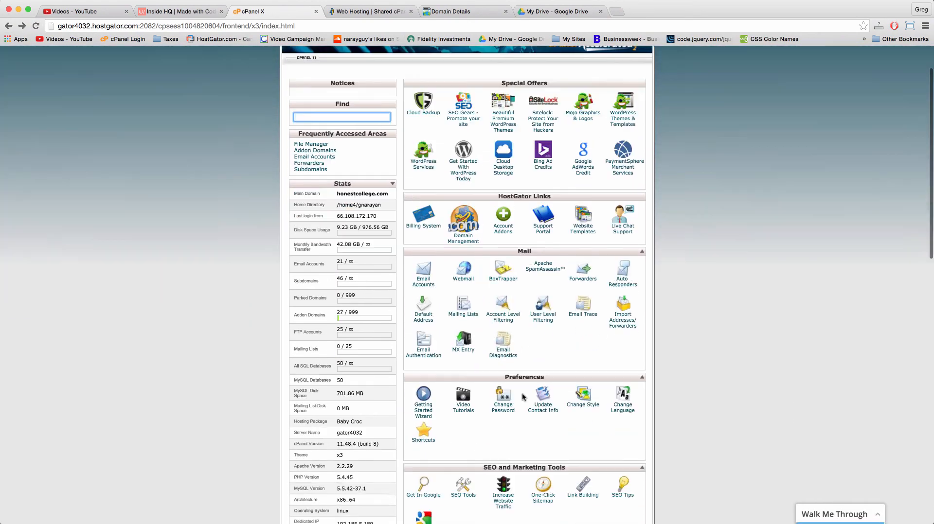
pyautogui.scroll(-3)
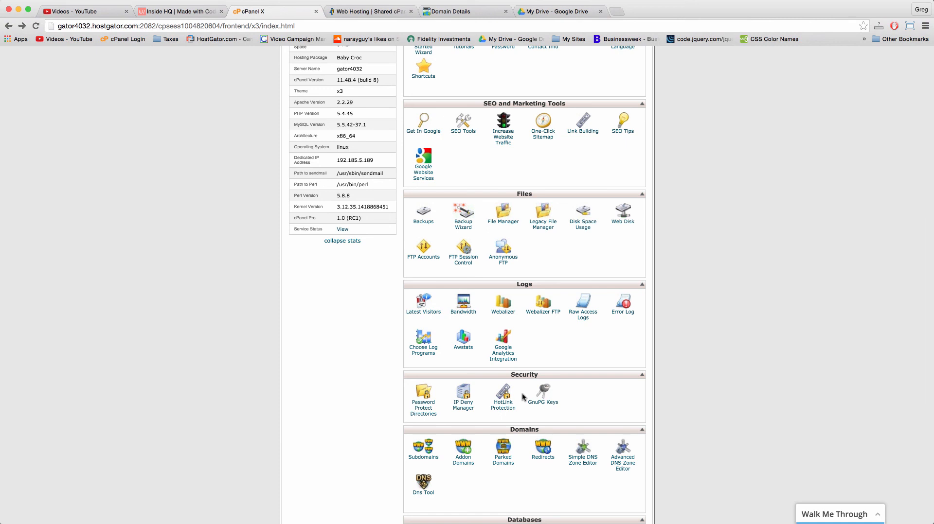
pyautogui.scroll(-3)
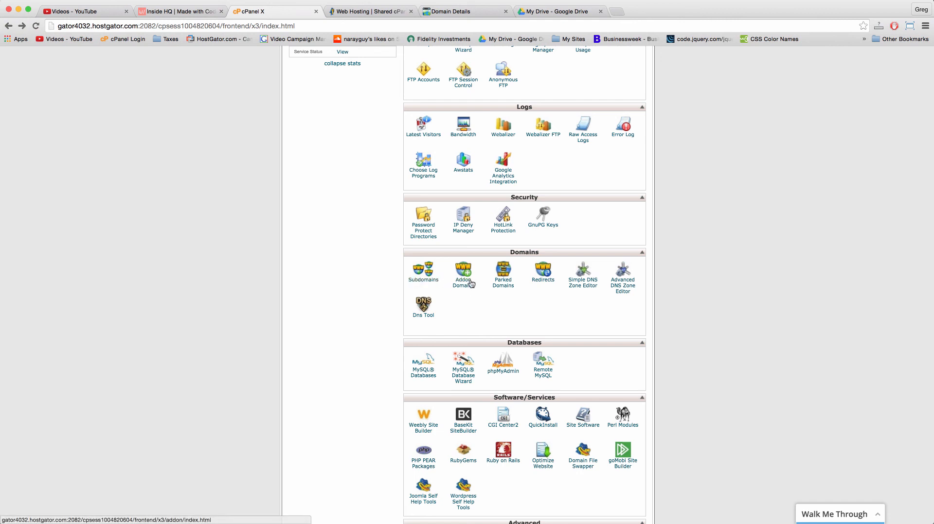
pyautogui.moveTo(423, 279)
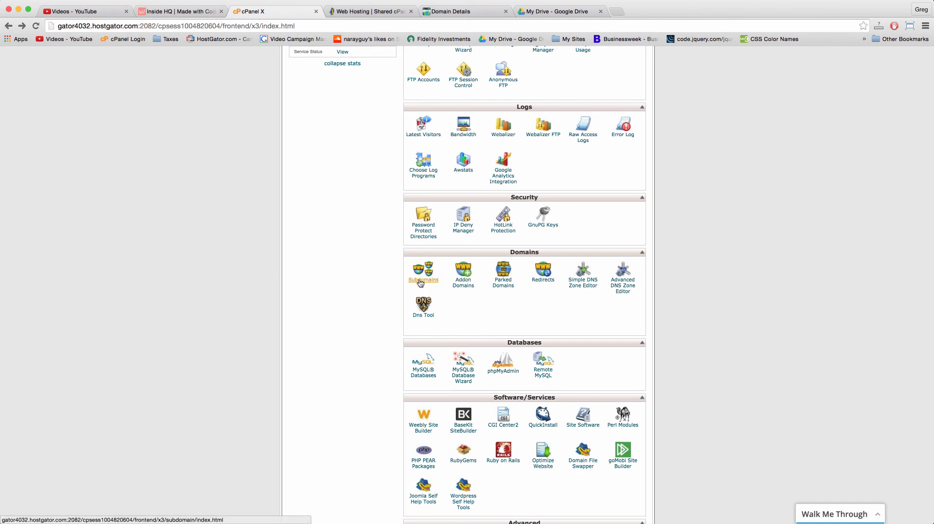